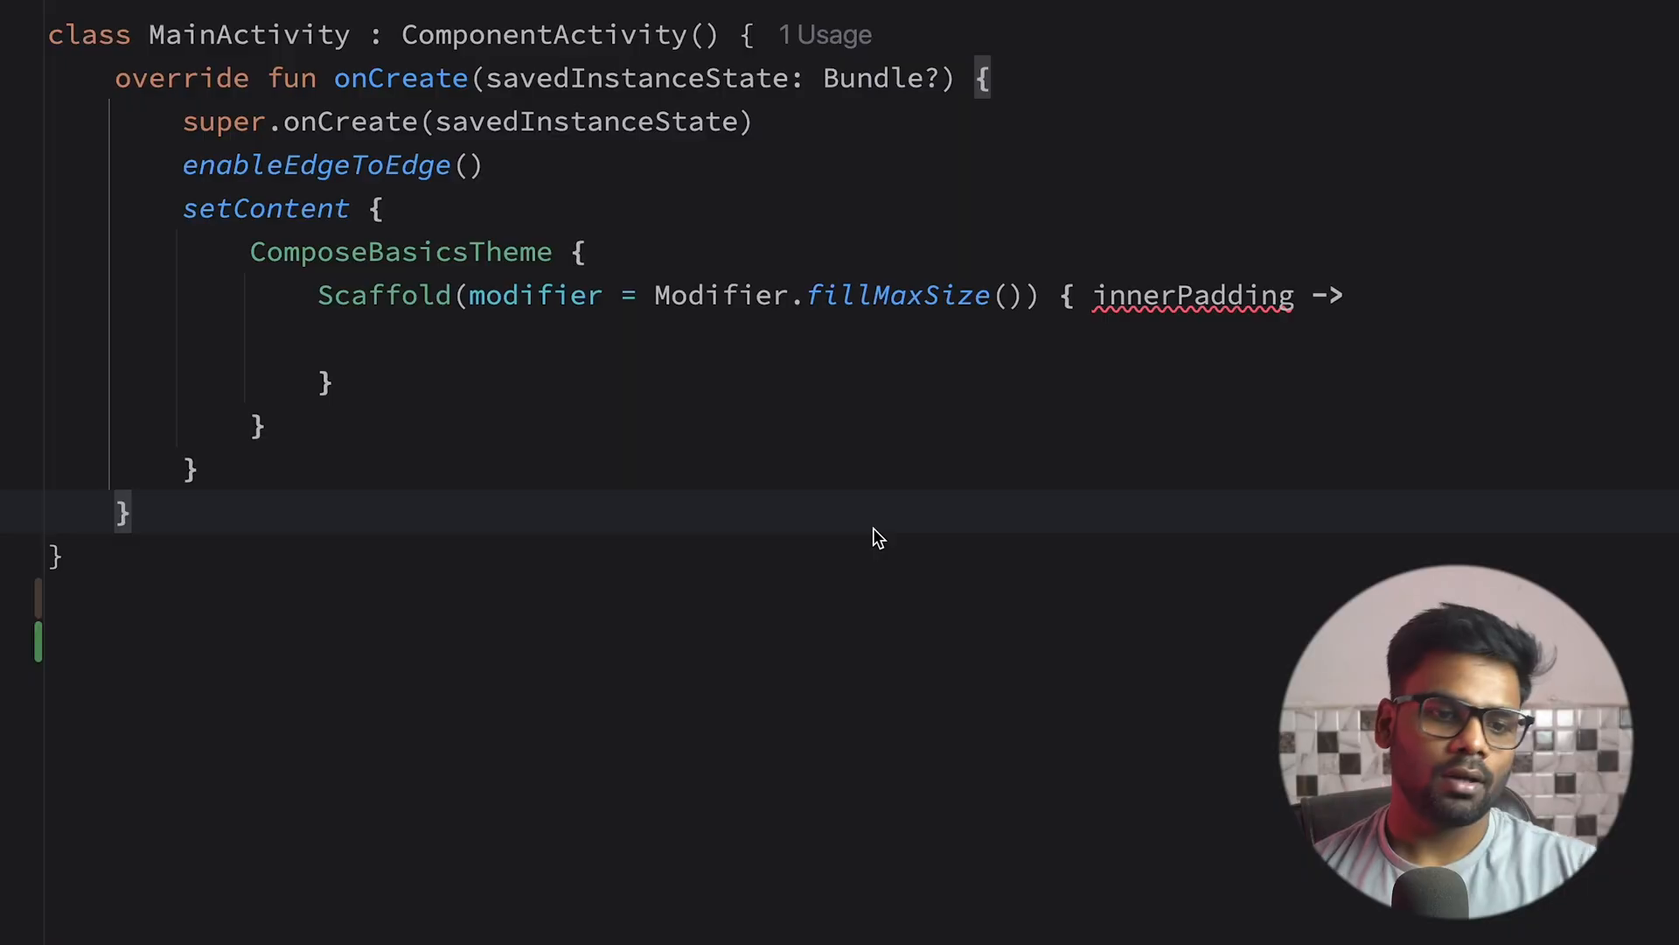
{"action": "mouse_move", "coordinate": [868, 812]}
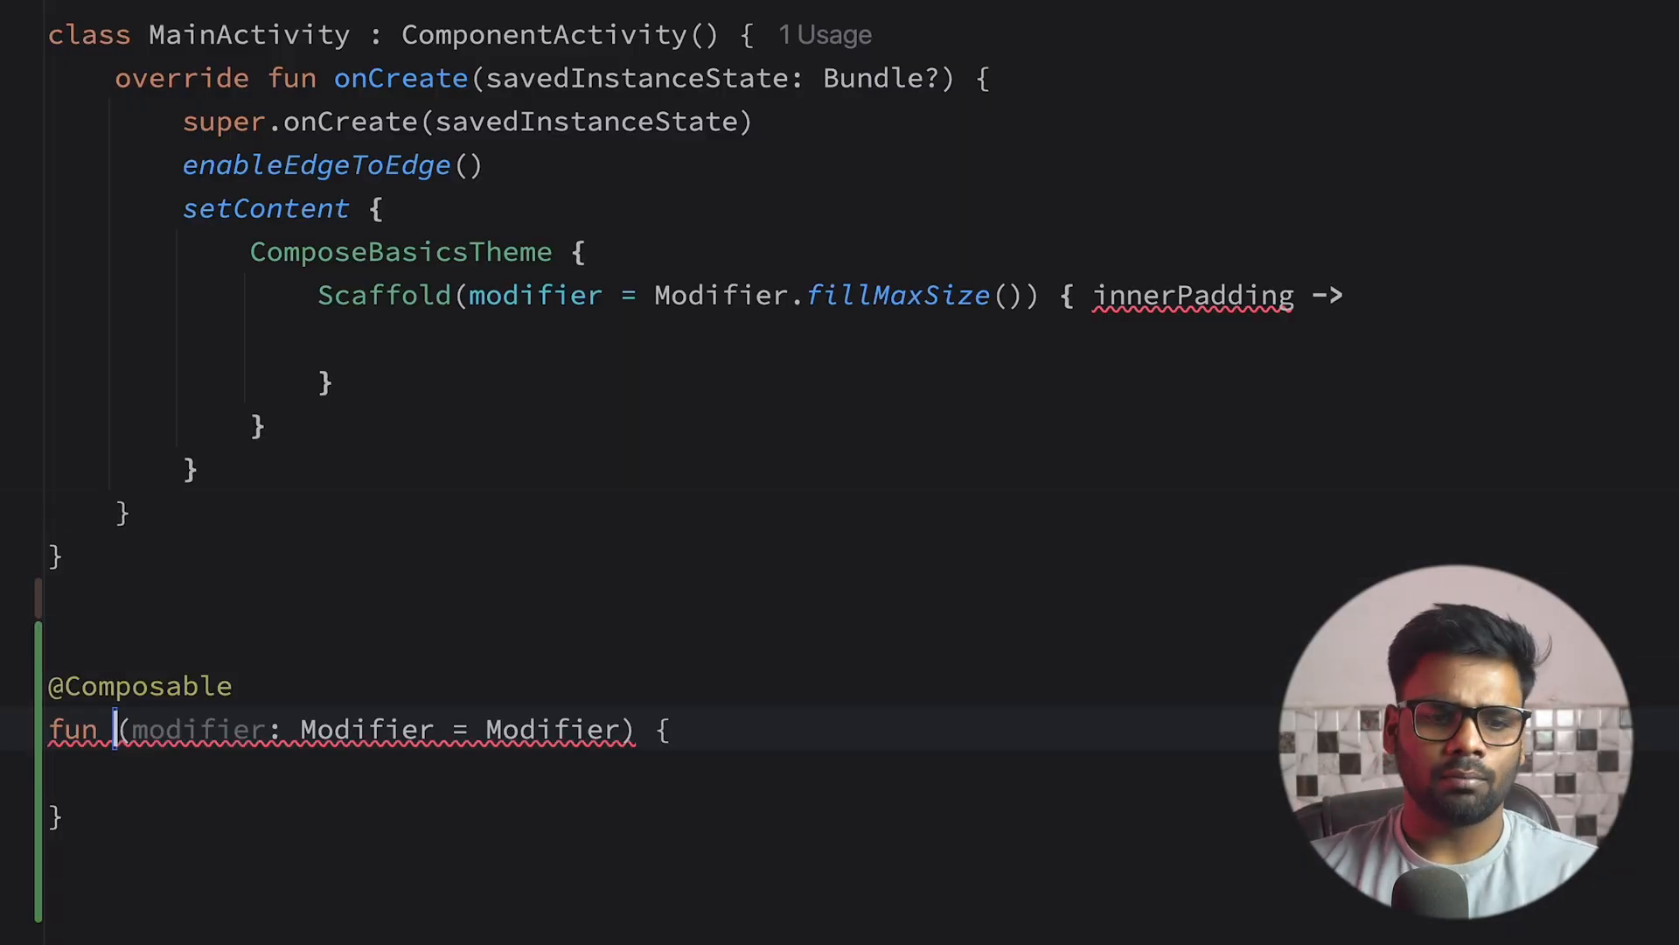
- Declare BadCOmposable with a rememberSaveable counter and a centred, full-size Column
{"action": "type", "text": "BadCO"}
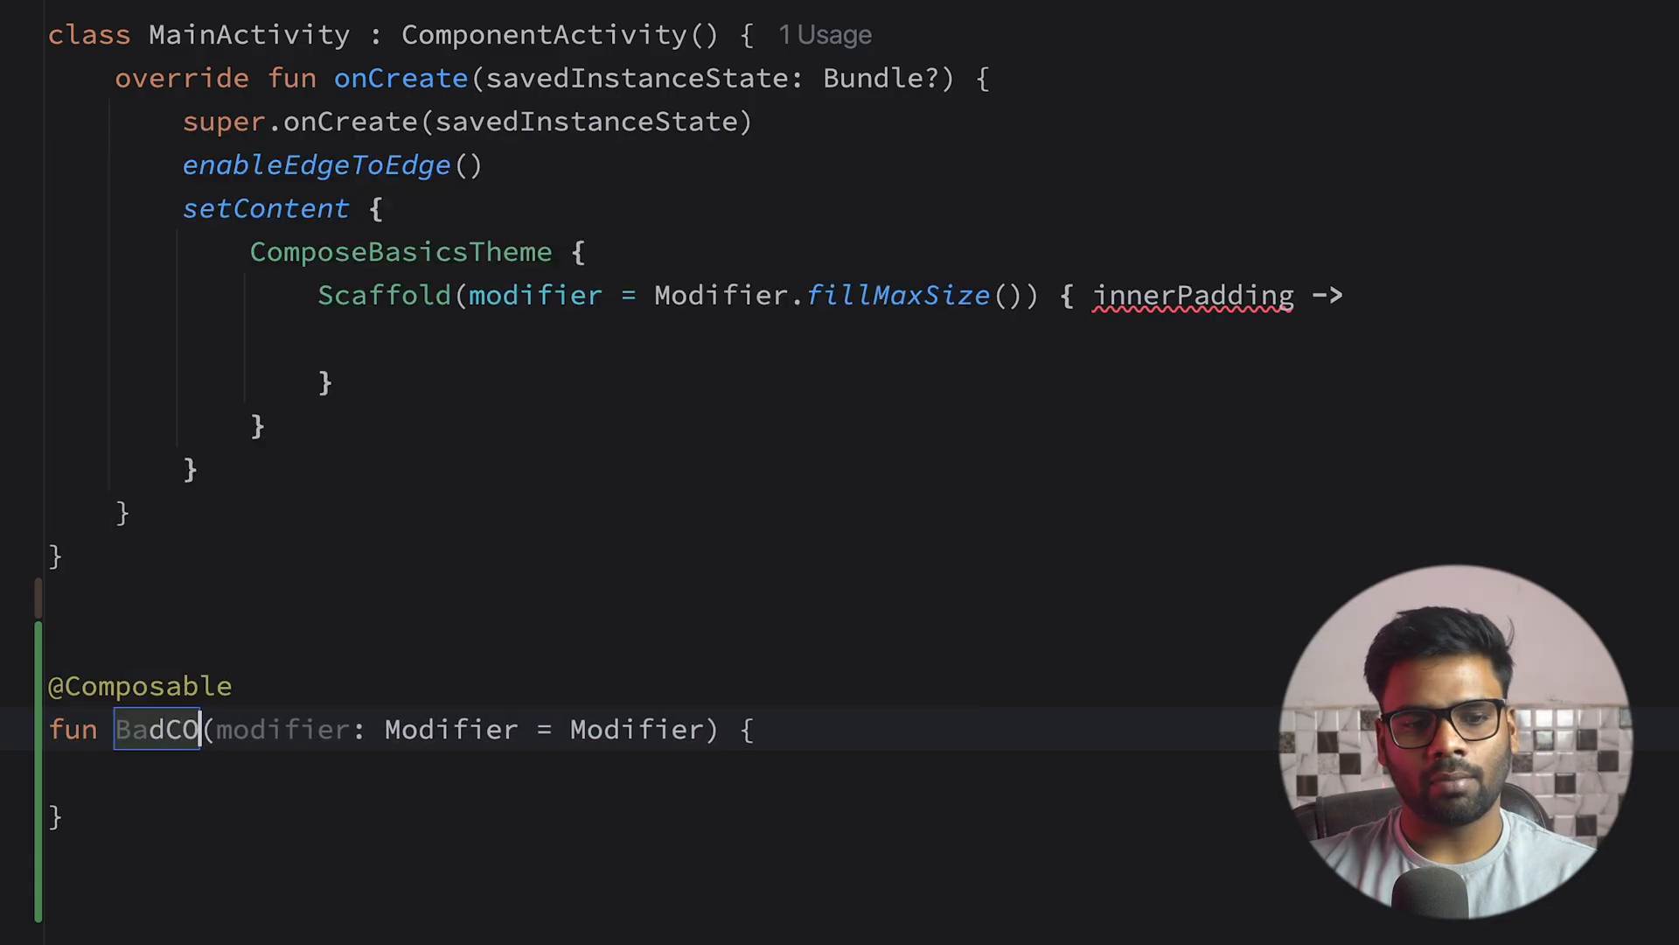
{"action": "type", "text": "mposable"}
{"action": "left_click", "coordinate": [675, 774]}
{"action": "type", "text": "var counter by rememberSaveable { "}
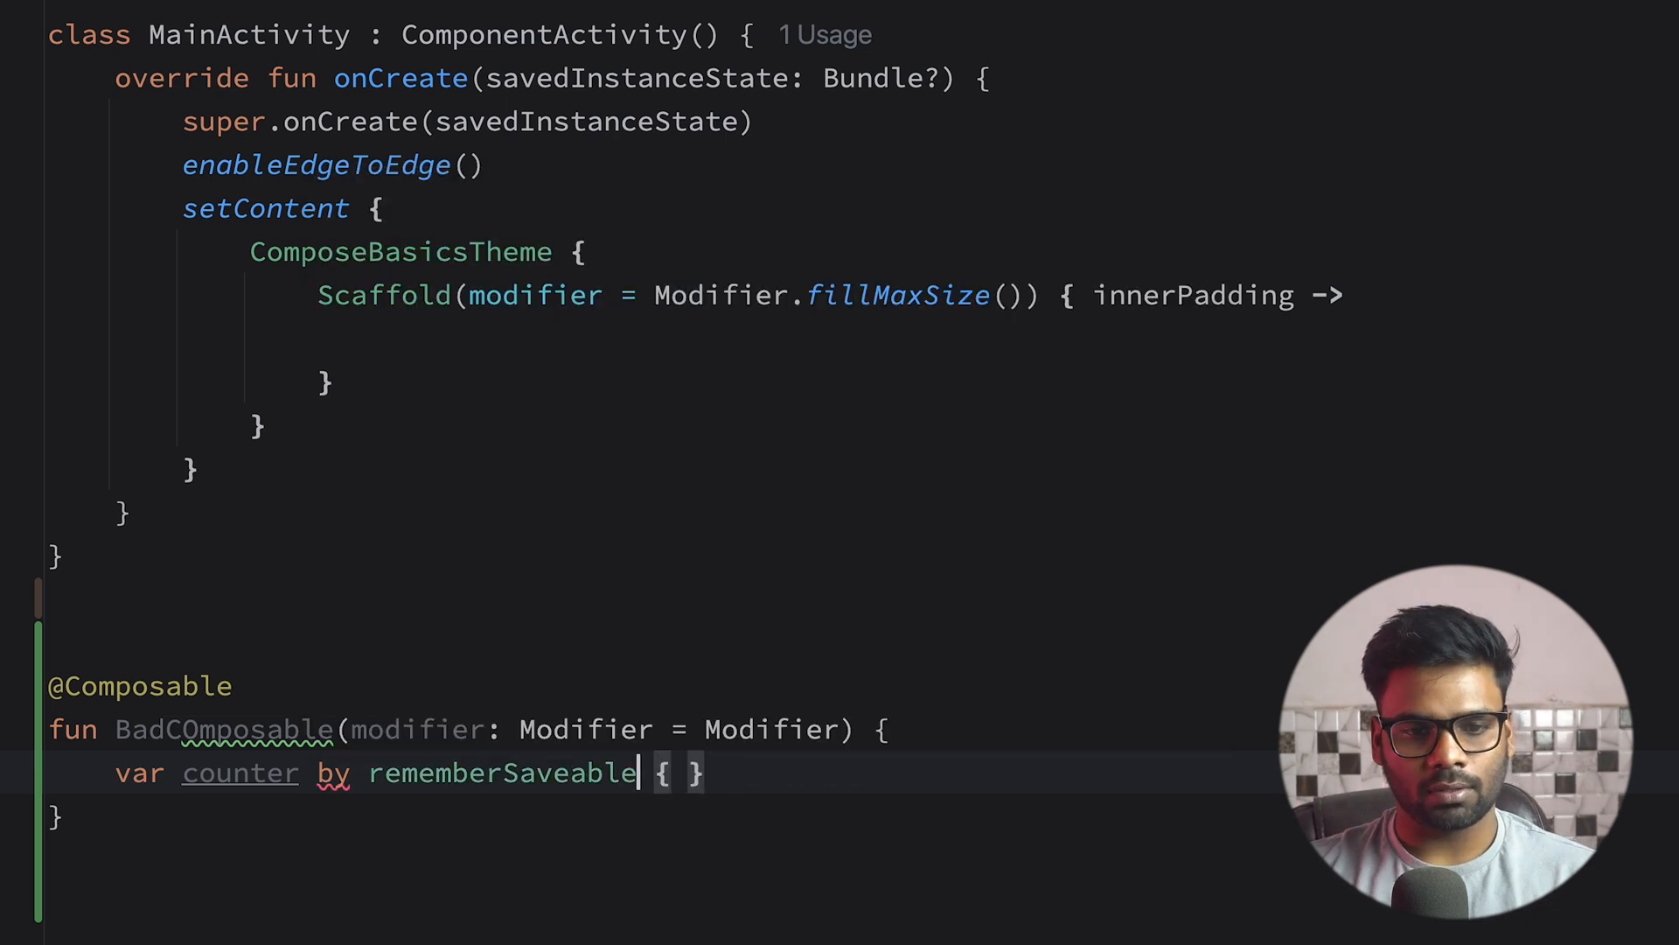
{"action": "type", "text": "mutableIntStateOf(0"}
{"action": "type", "text": "Column {  "}
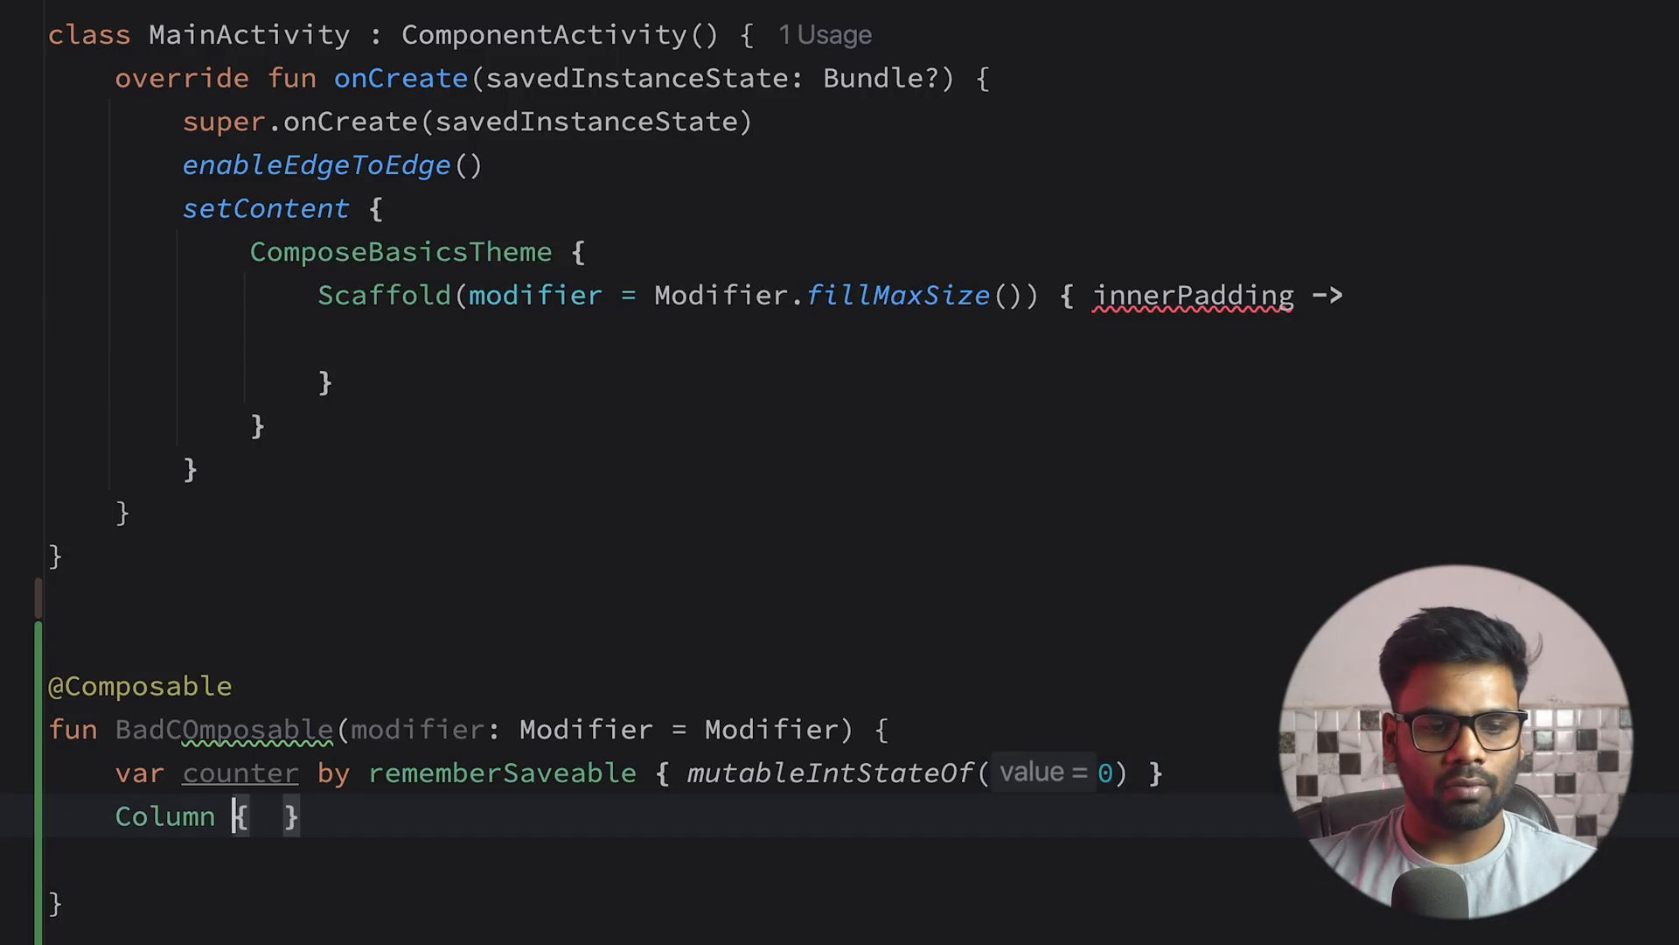
{"action": "type", "text": "(modifier="}
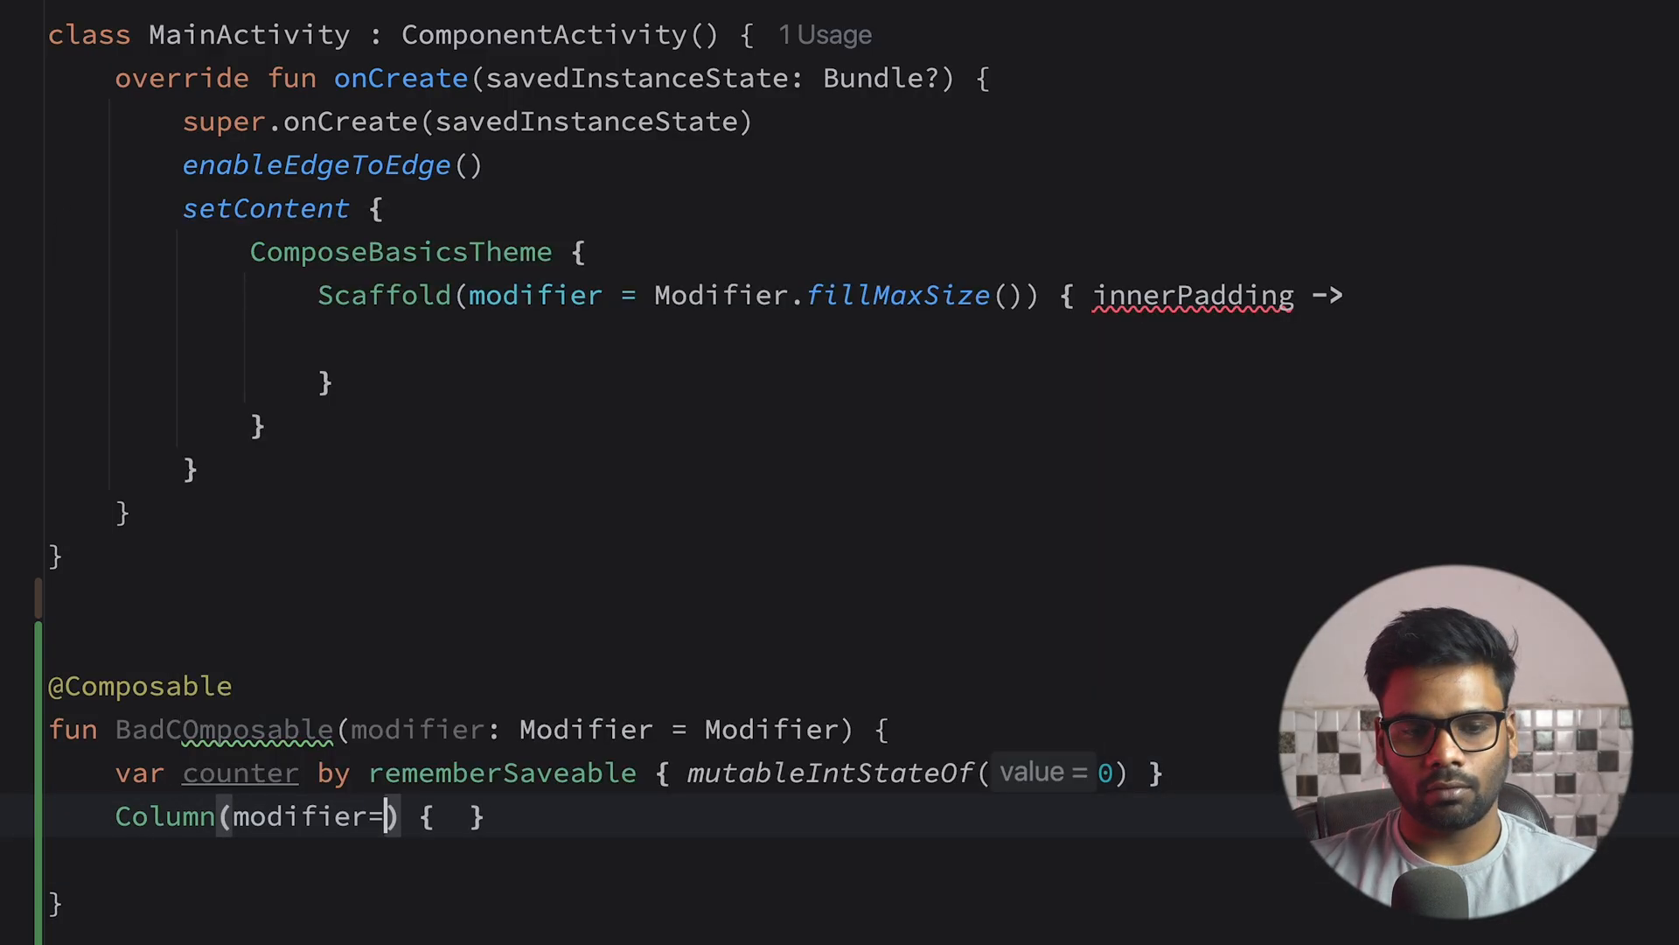
{"action": "type", "text": "modifier.fillMaxSize("}
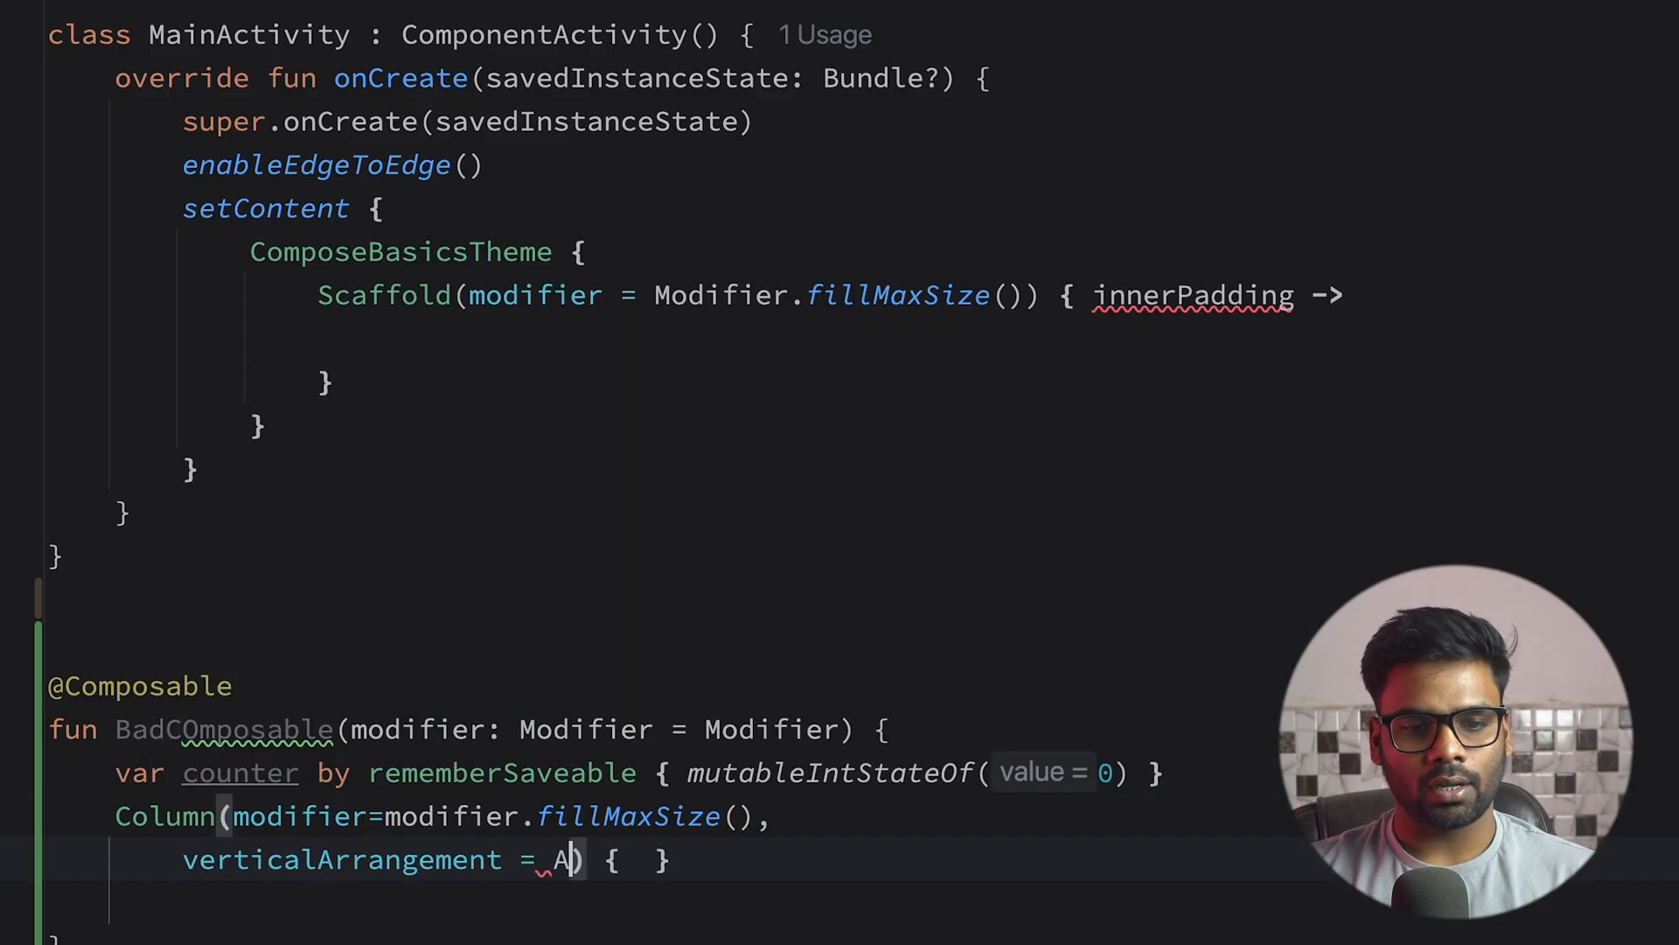
{"action": "type", "text": "horizontalAlignment = Alignment.CenterHorizontally"}
{"action": "type", "text": "Text(counter.toString("}
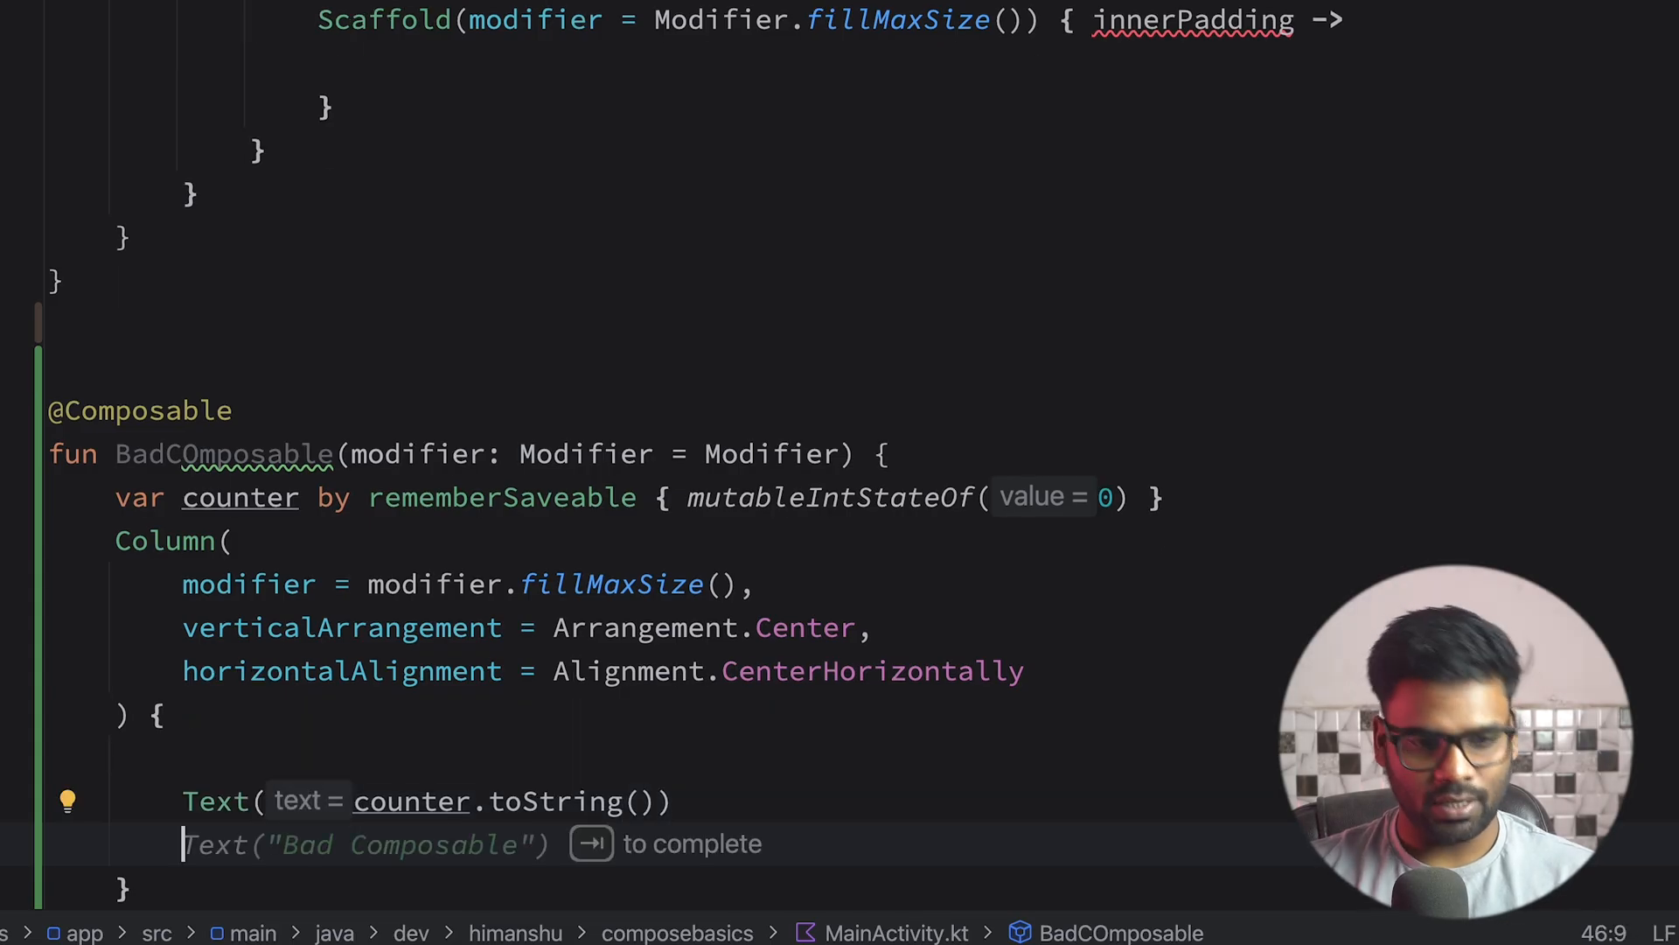
{"action": "type", "text": "pac"}
{"action": "type", "text": "Button() { "}
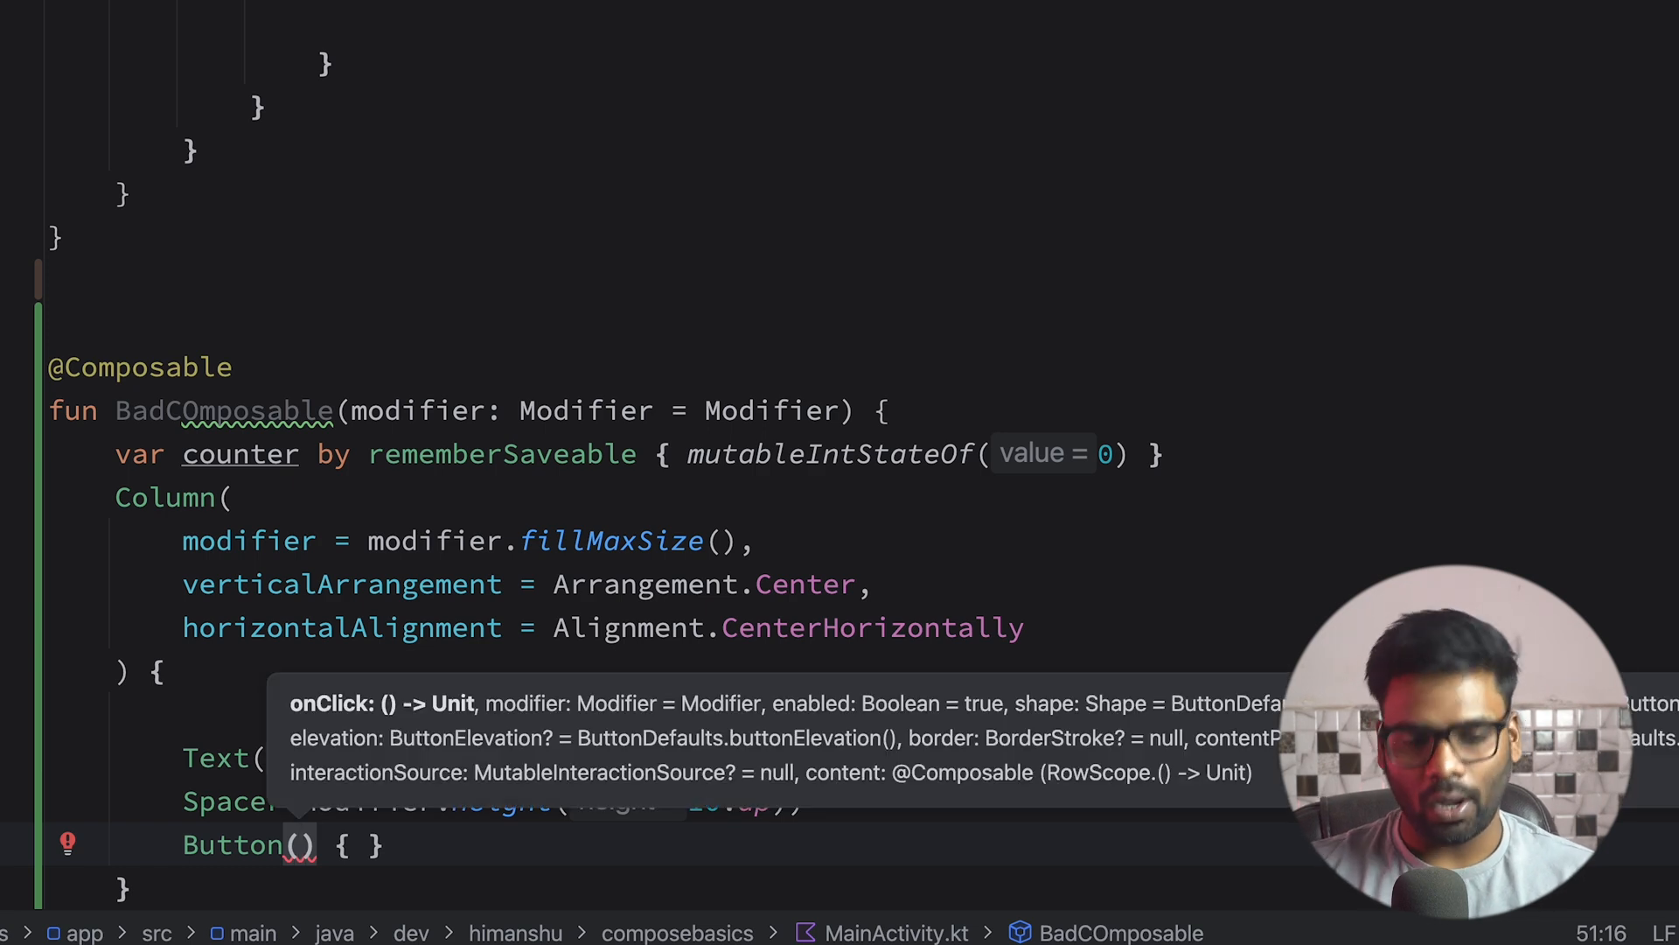
- Add an 'Increase Counter' Button whose onClick runs counter += 1
{"action": "type", "text": "onClick = {"}
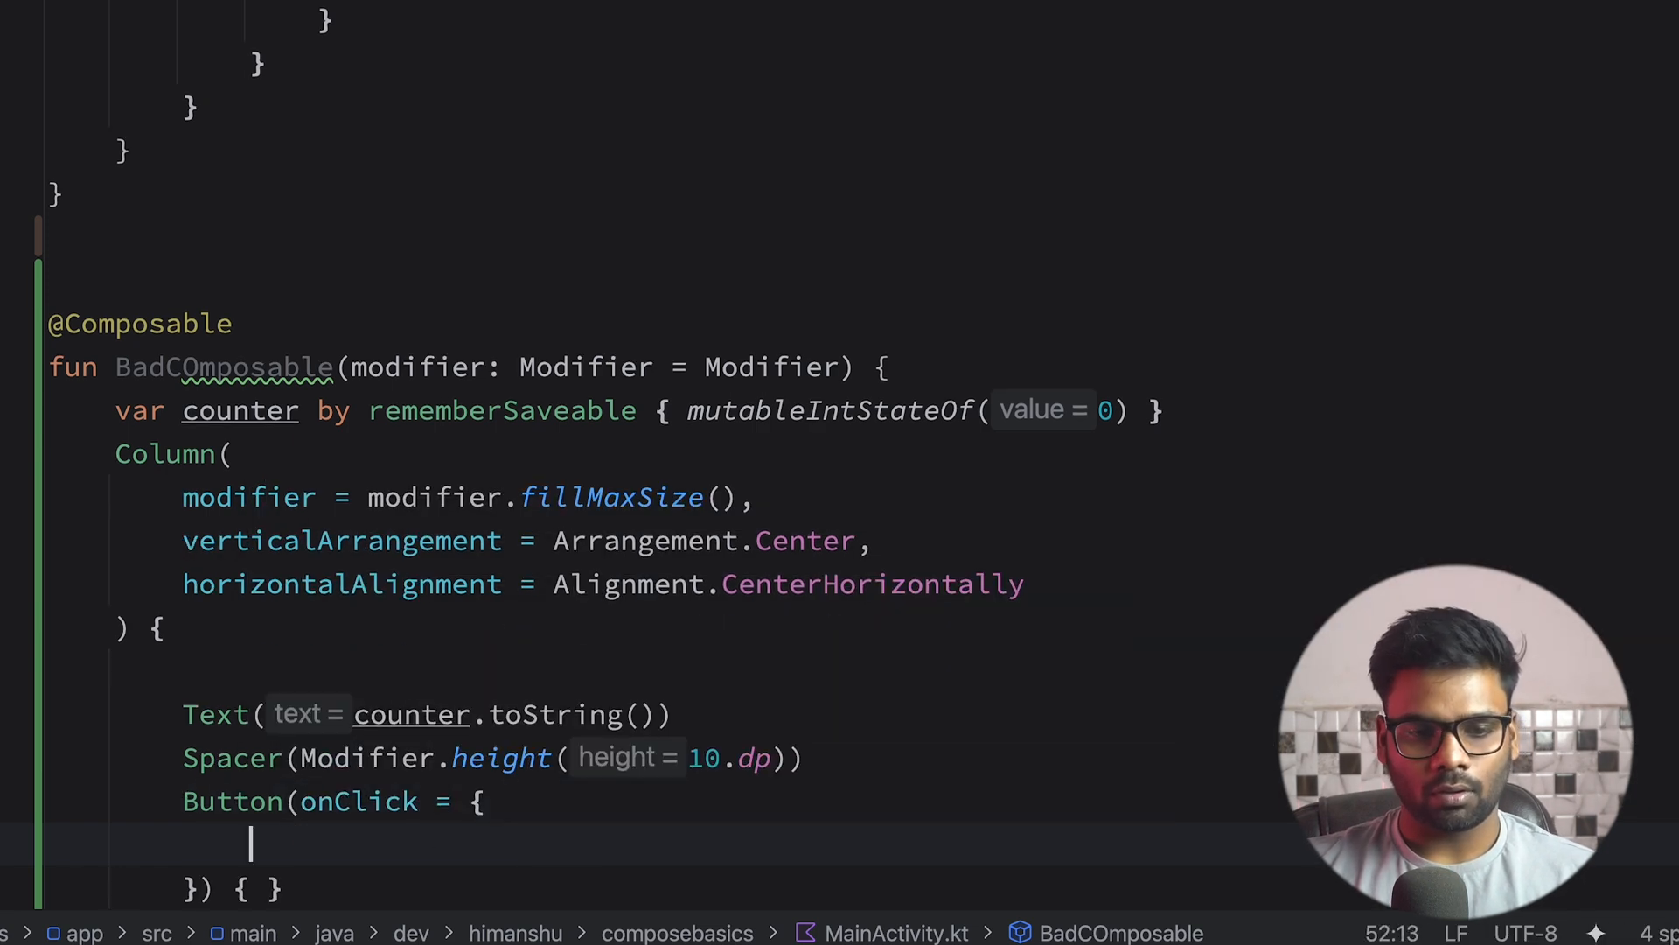
{"action": "type", "text": "counter+= 1"}
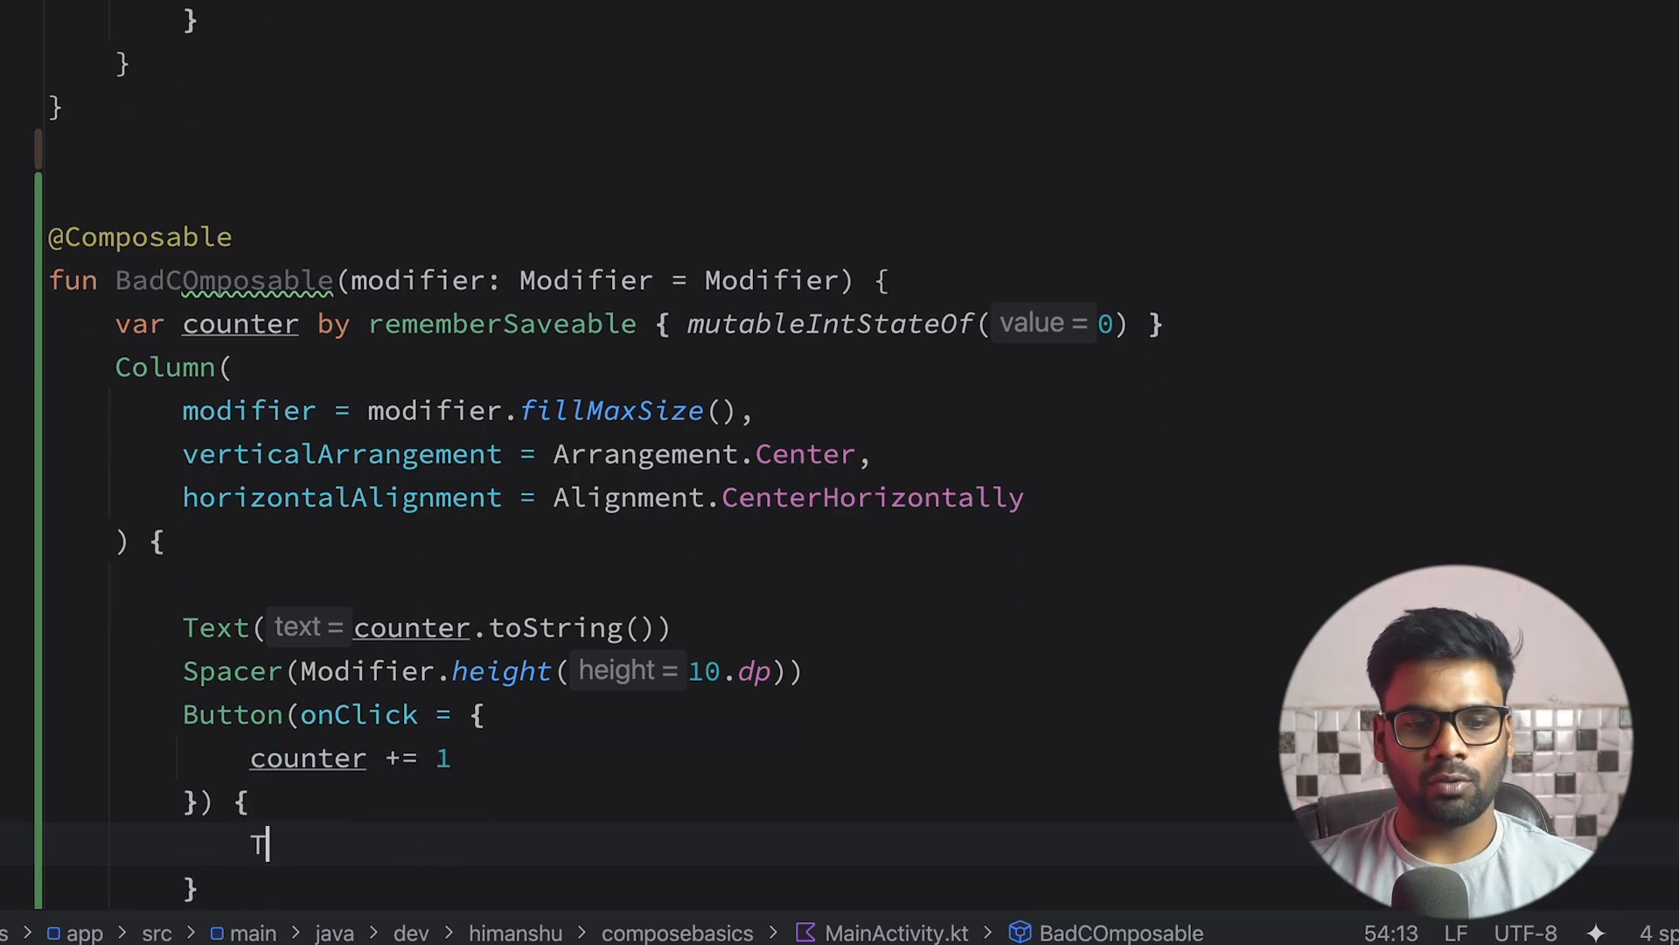
{"action": "type", "text": "Text( text = \"I\")"}
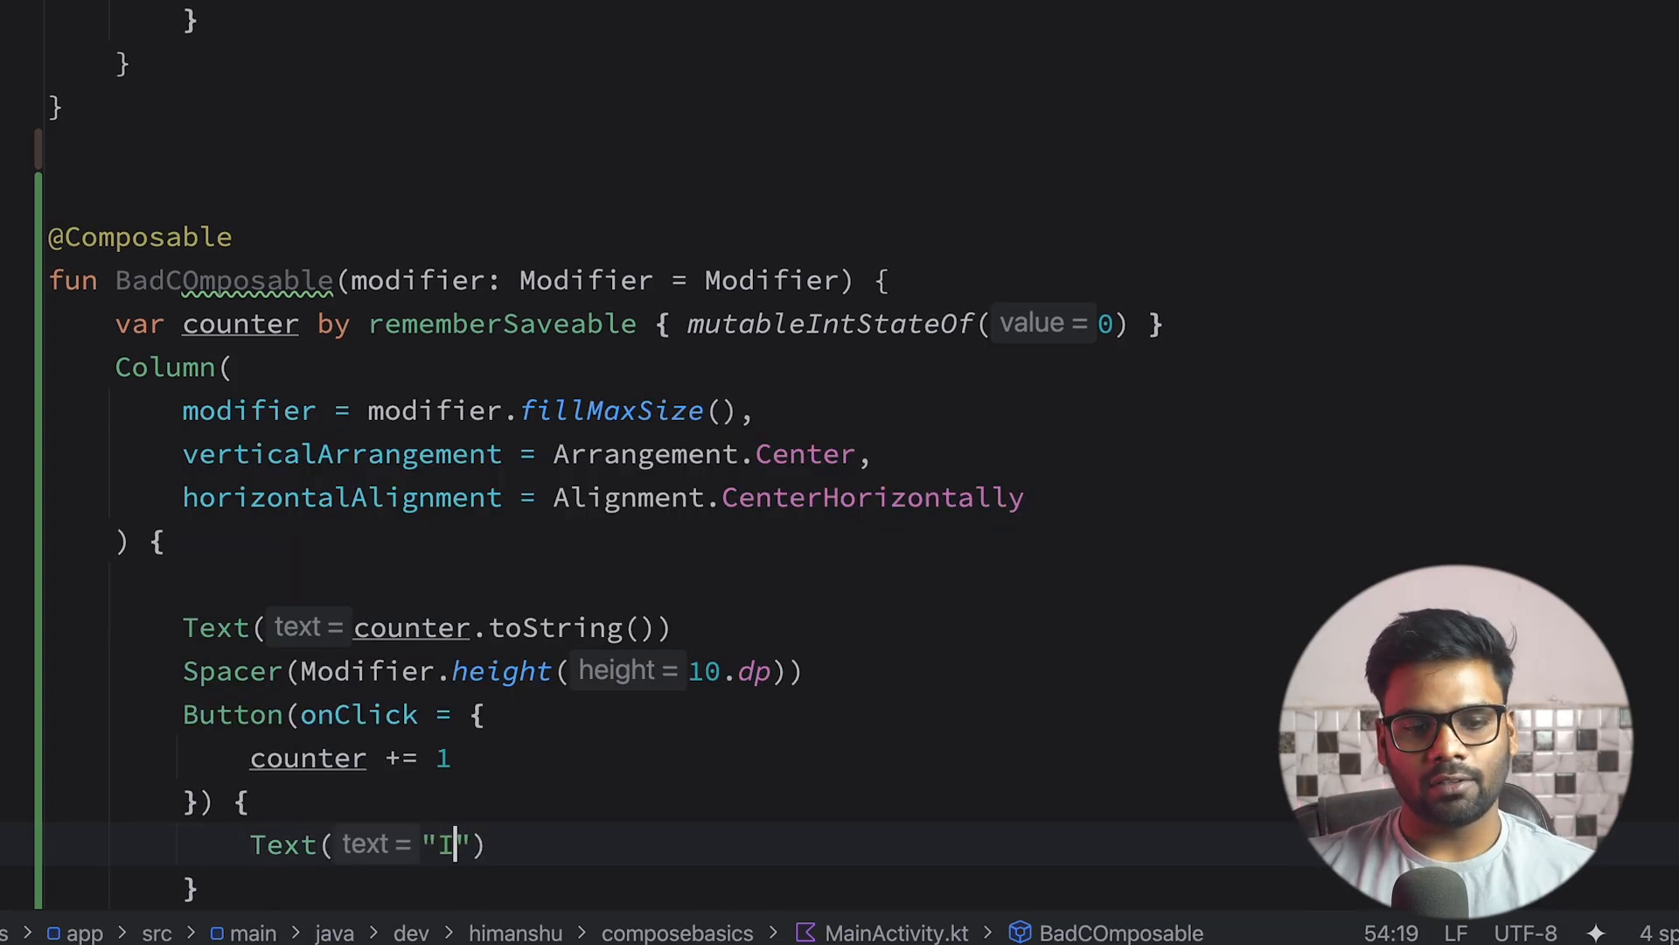
{"action": "type", "text": "ncrease Count"}
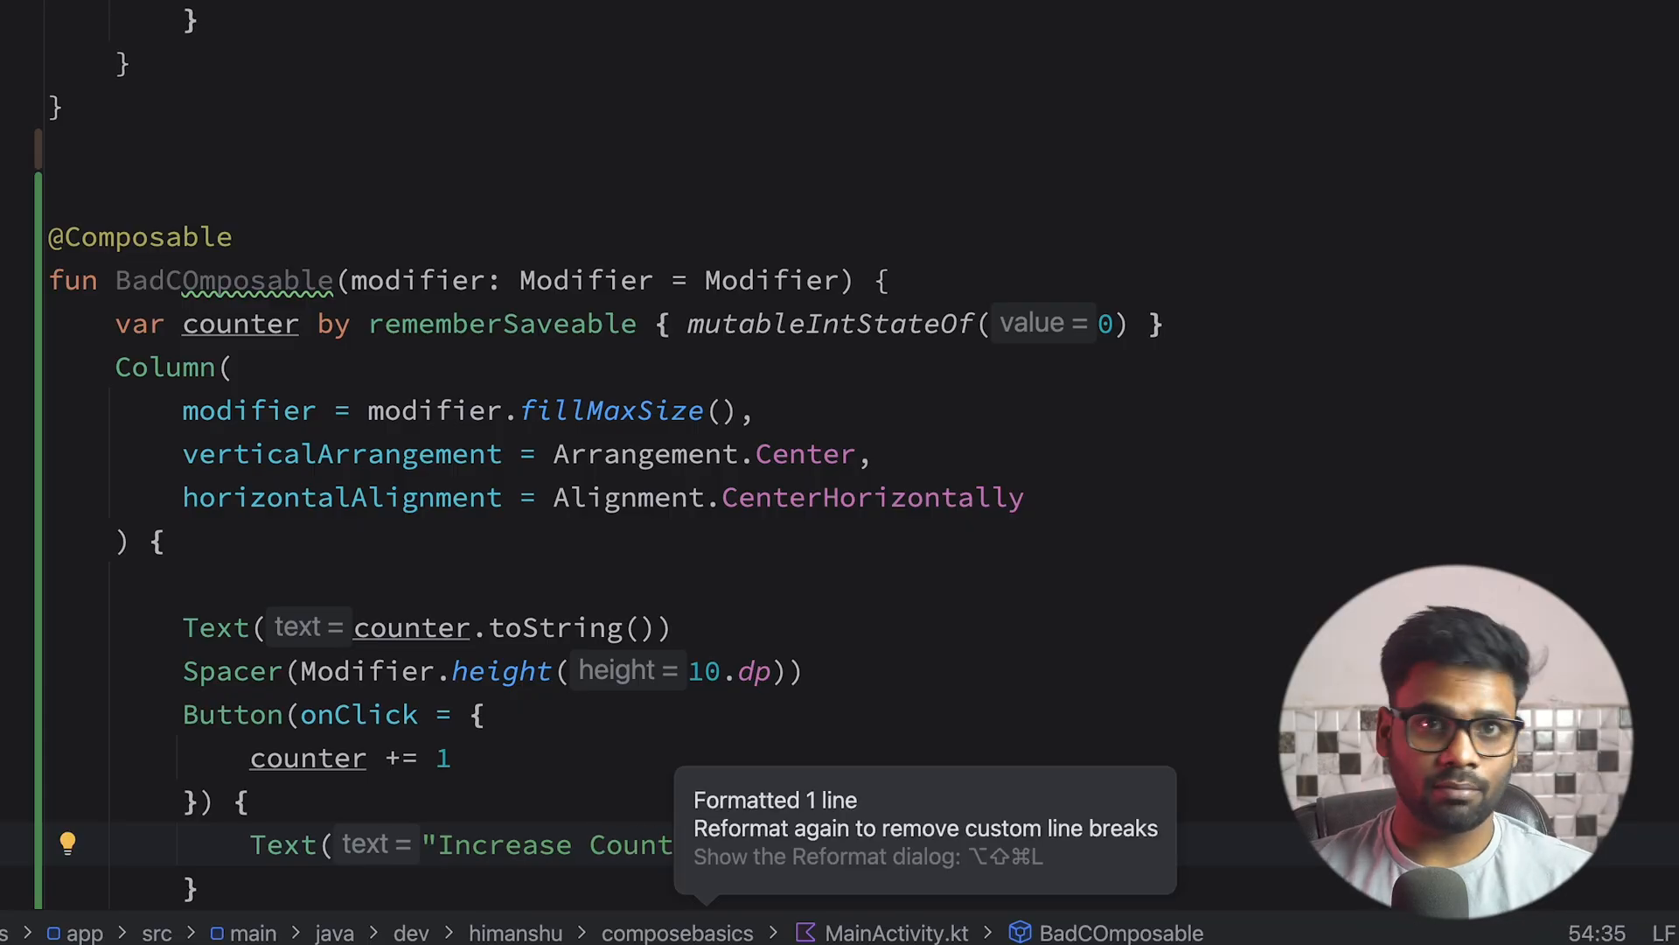
{"action": "scroll", "scroll_direction": "down", "scroll_amount": 3}
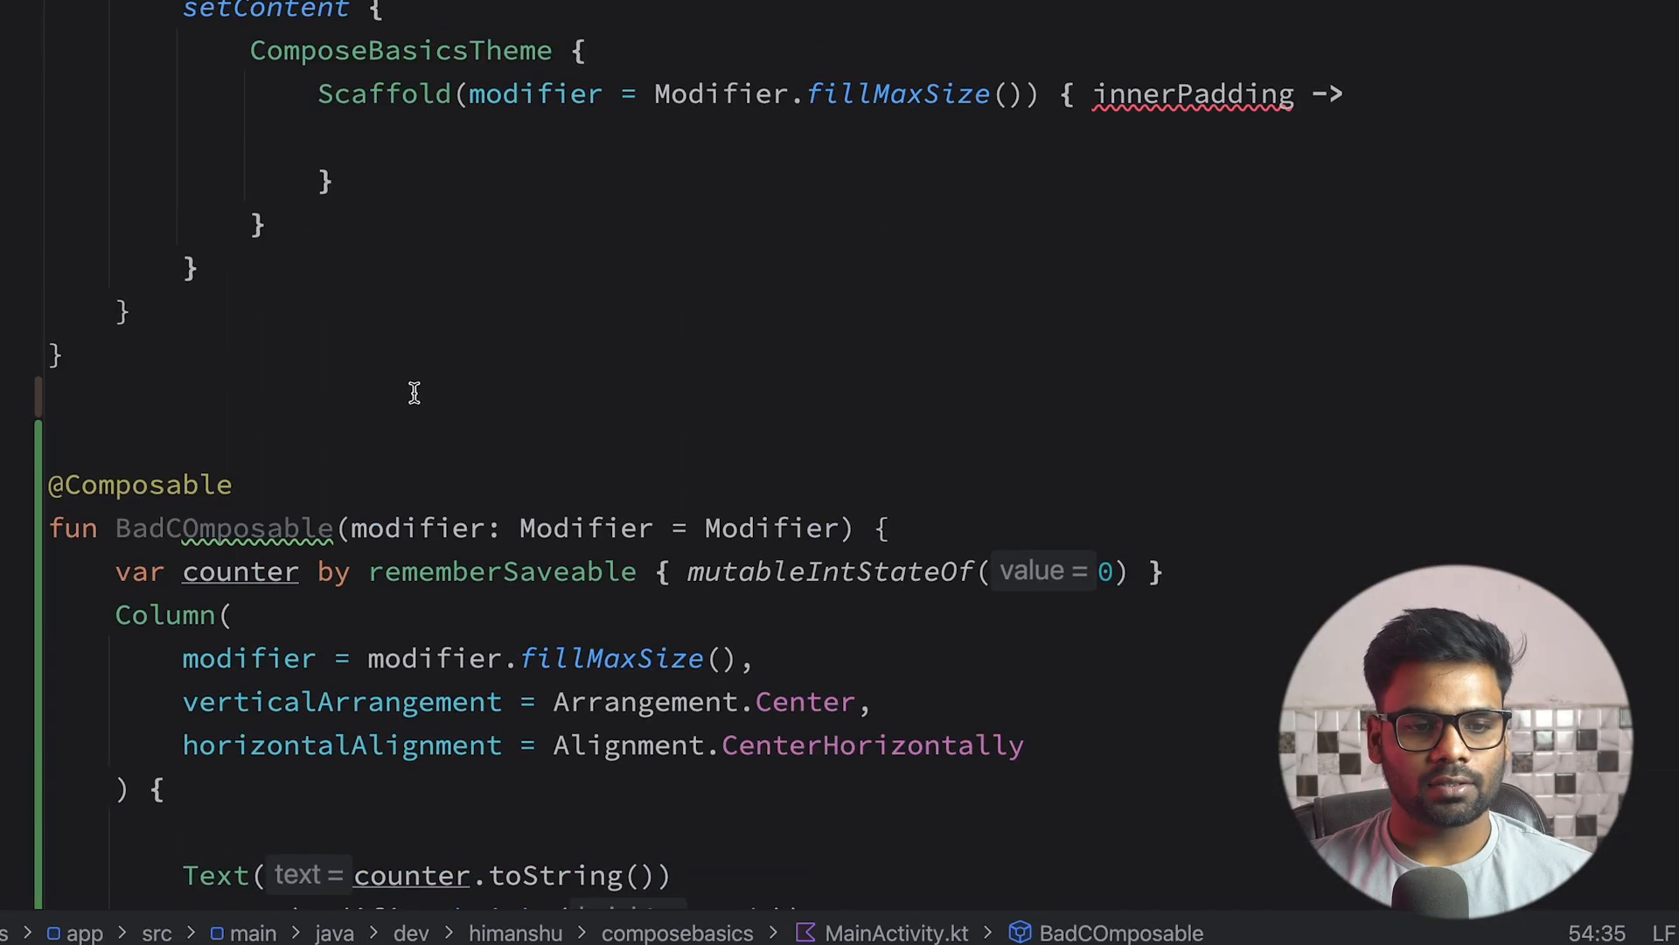
- Call BadCOmposable in the Scaffold with Modifier.padding(innerPadding).fillMaxSize() and run it
{"action": "left_click", "coordinate": [183, 136]}
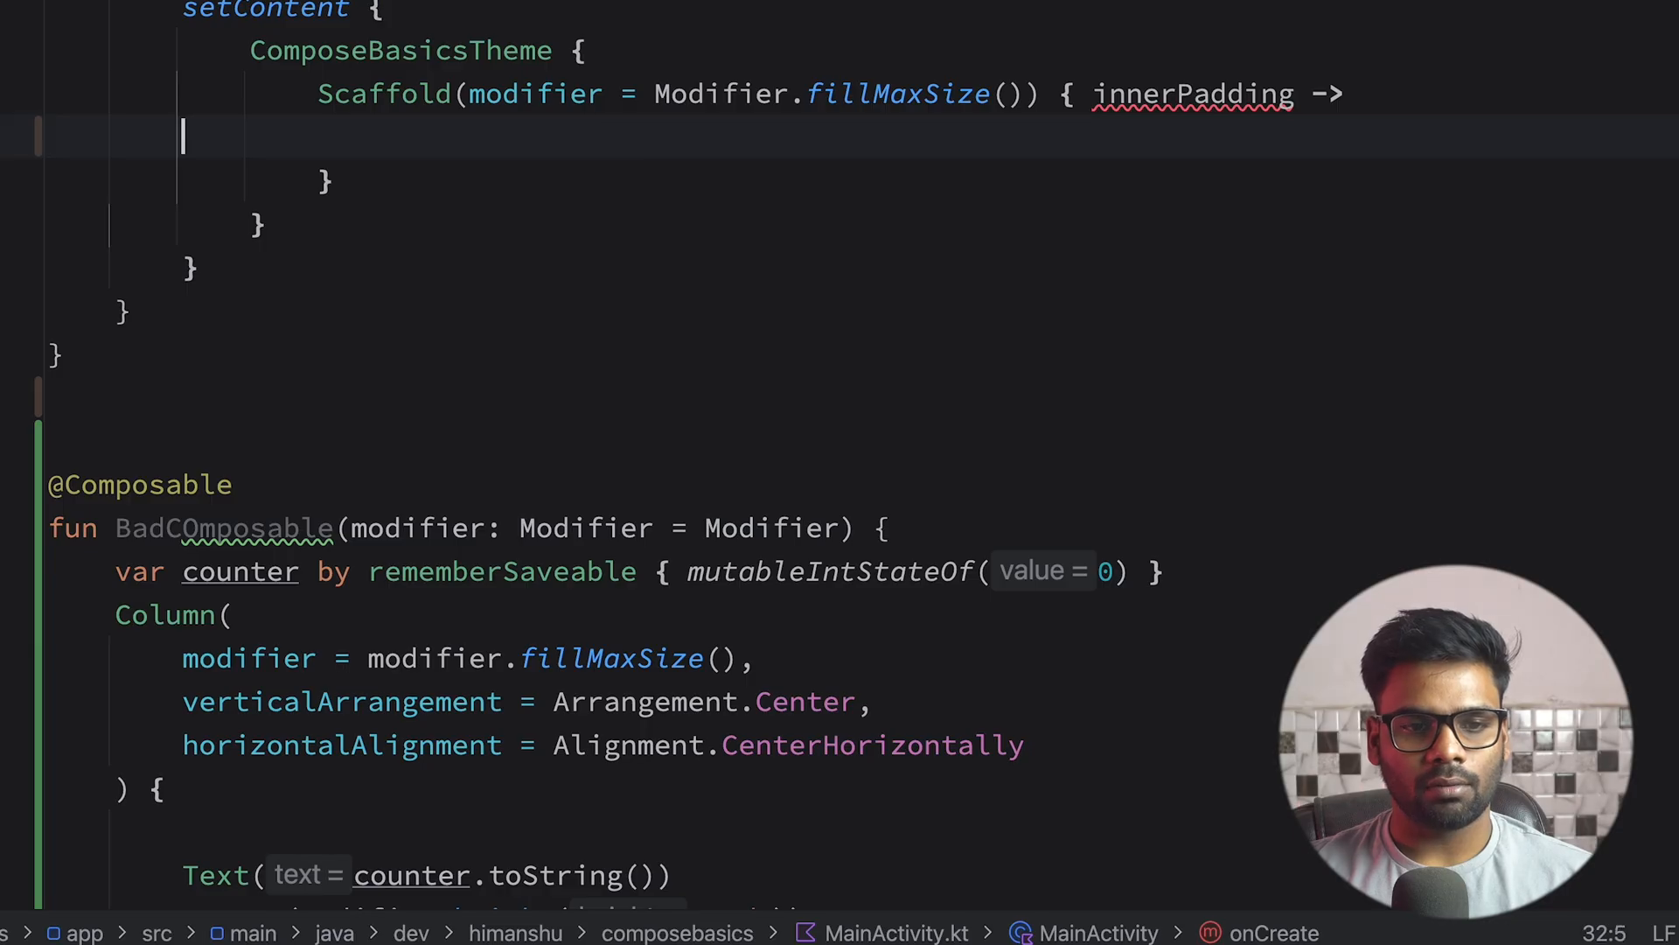
{"action": "type", "text": "BadCOmposable(modifier=Modi"}
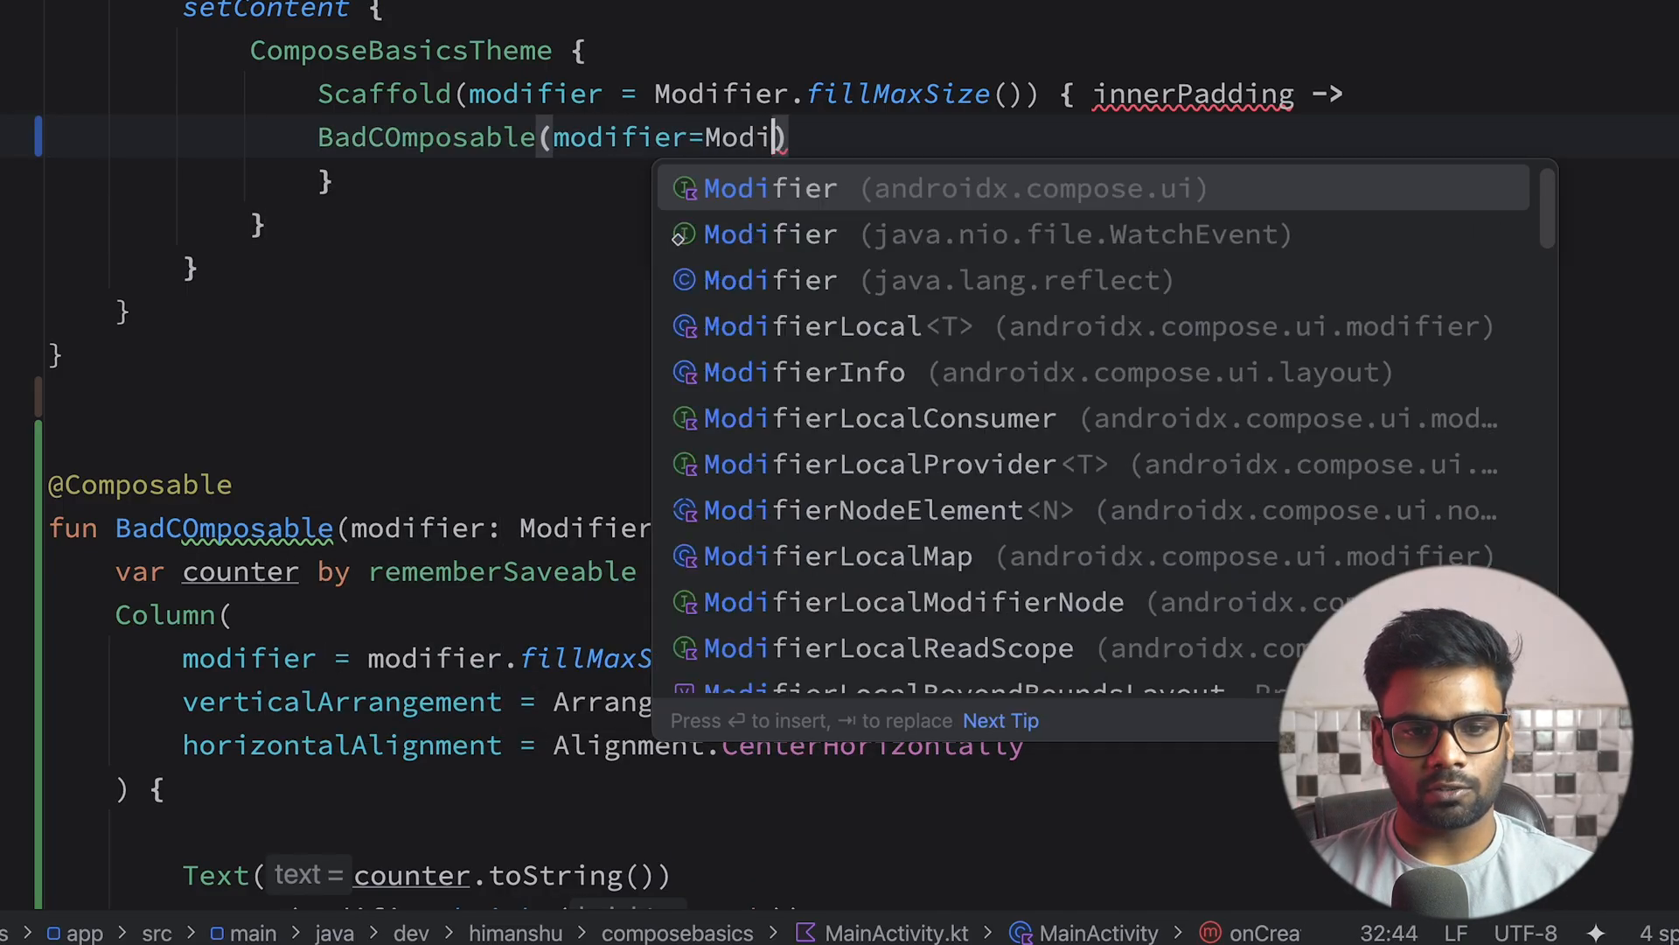
{"action": "type", "text": "fier.pad"}
{"action": "type", "text": ".fillMaxSize()"}
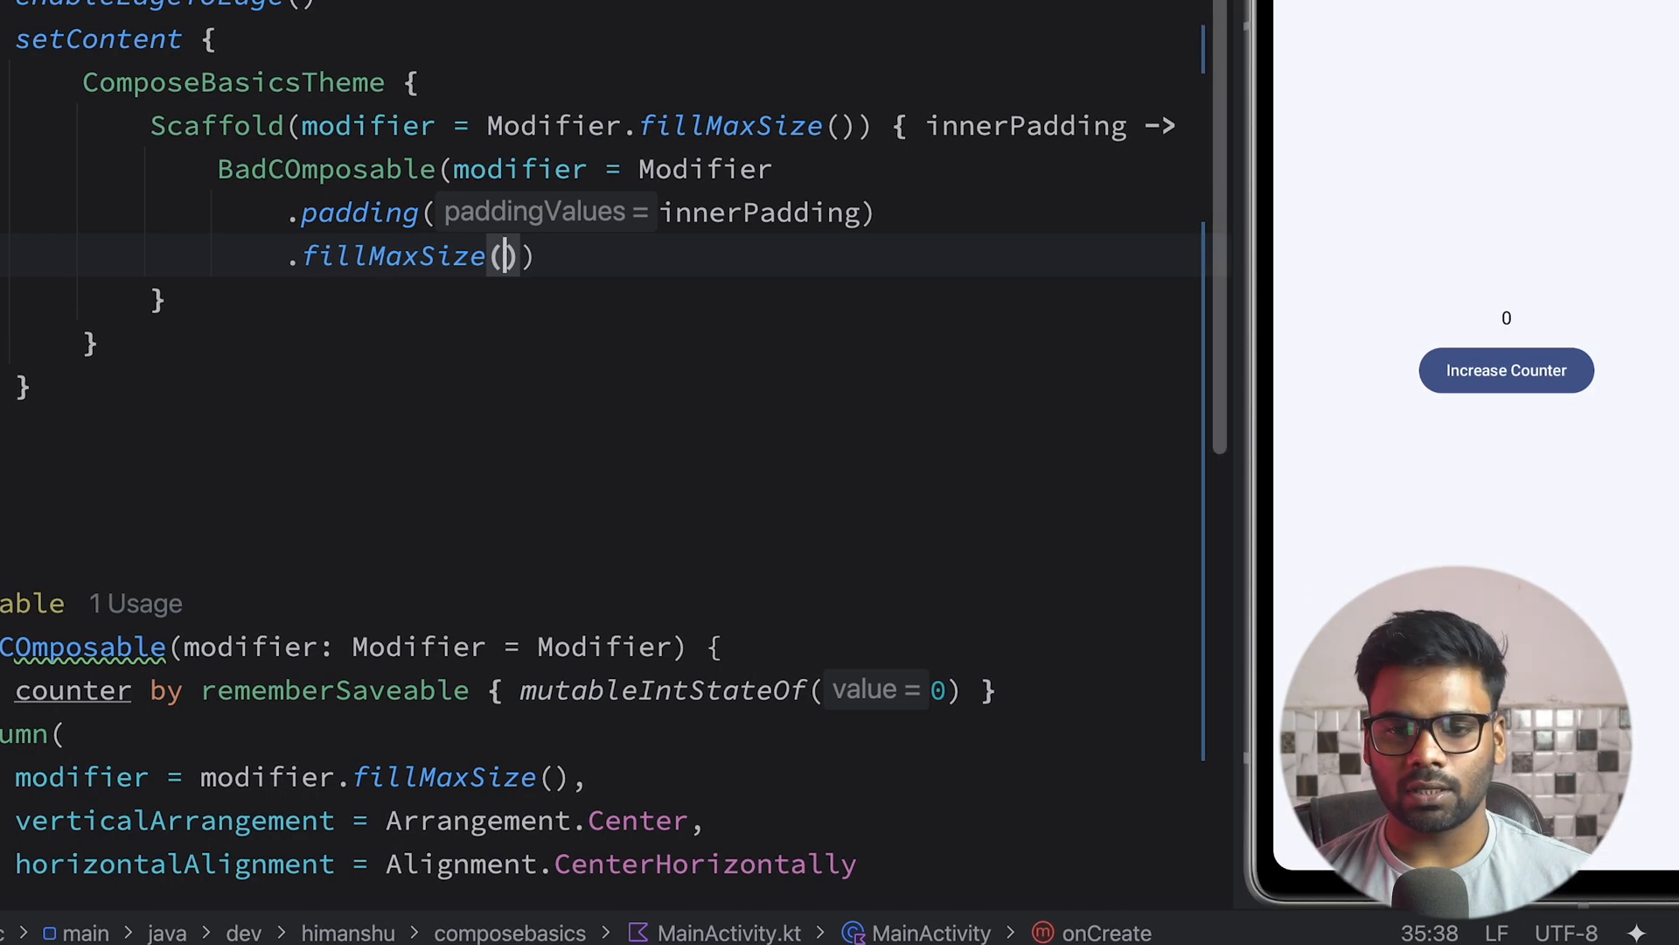
- Tap Increase Counter in the emulator until the count reaches 16
{"action": "left_click", "coordinate": [1505, 370]}
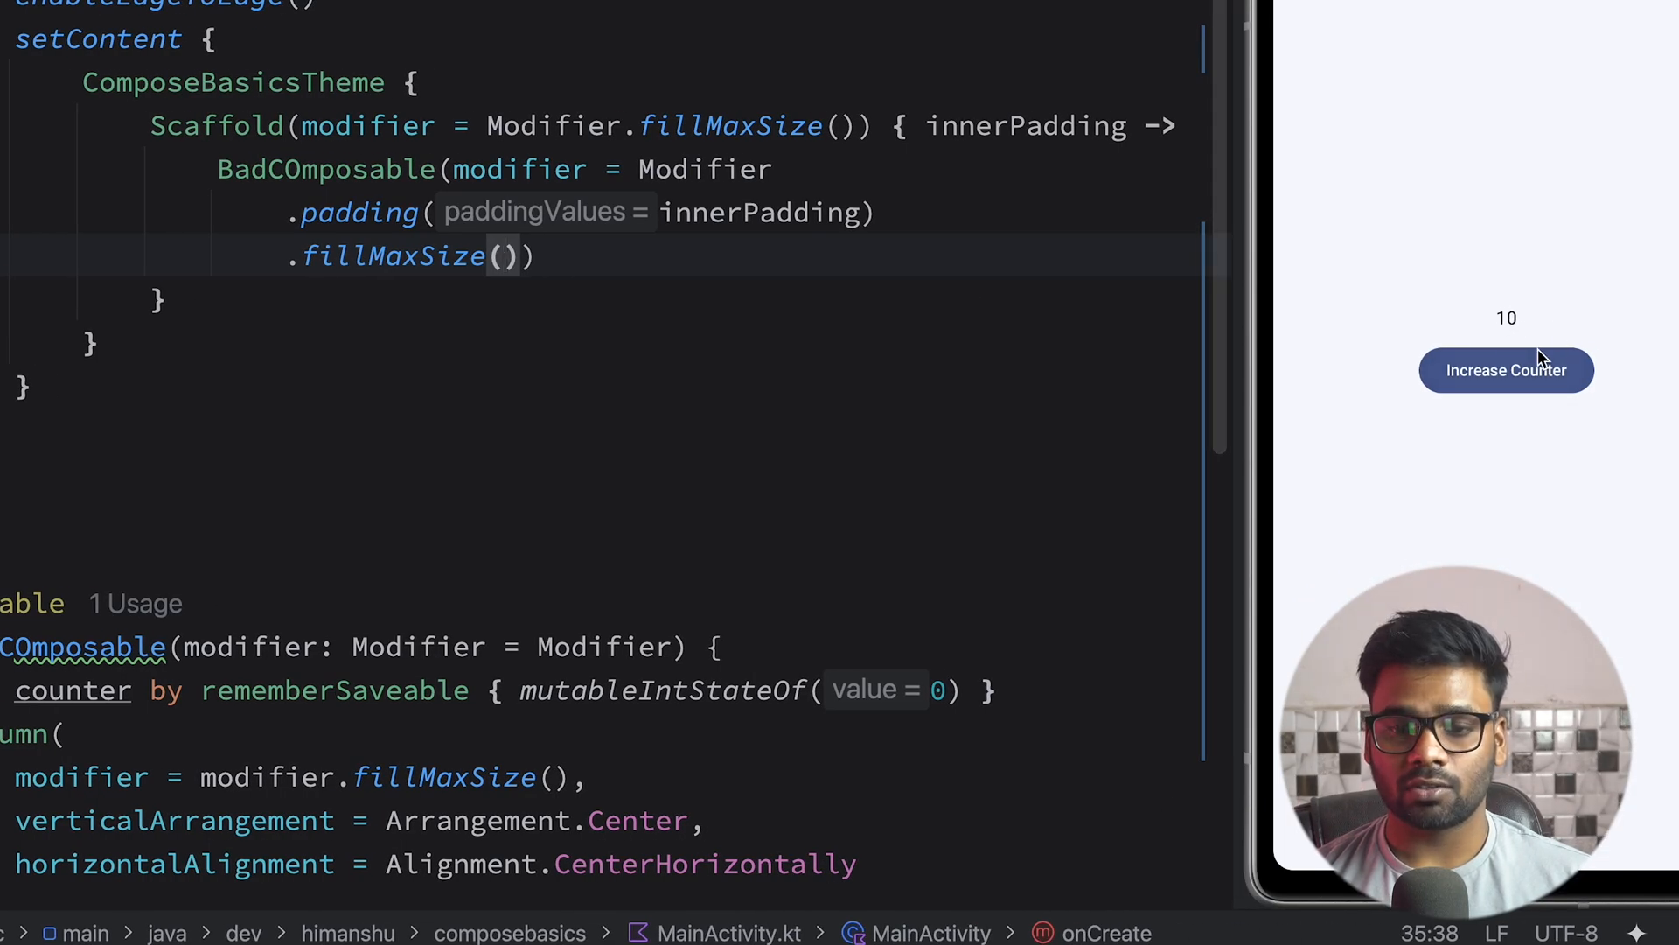
{"action": "left_click", "coordinate": [1507, 369]}
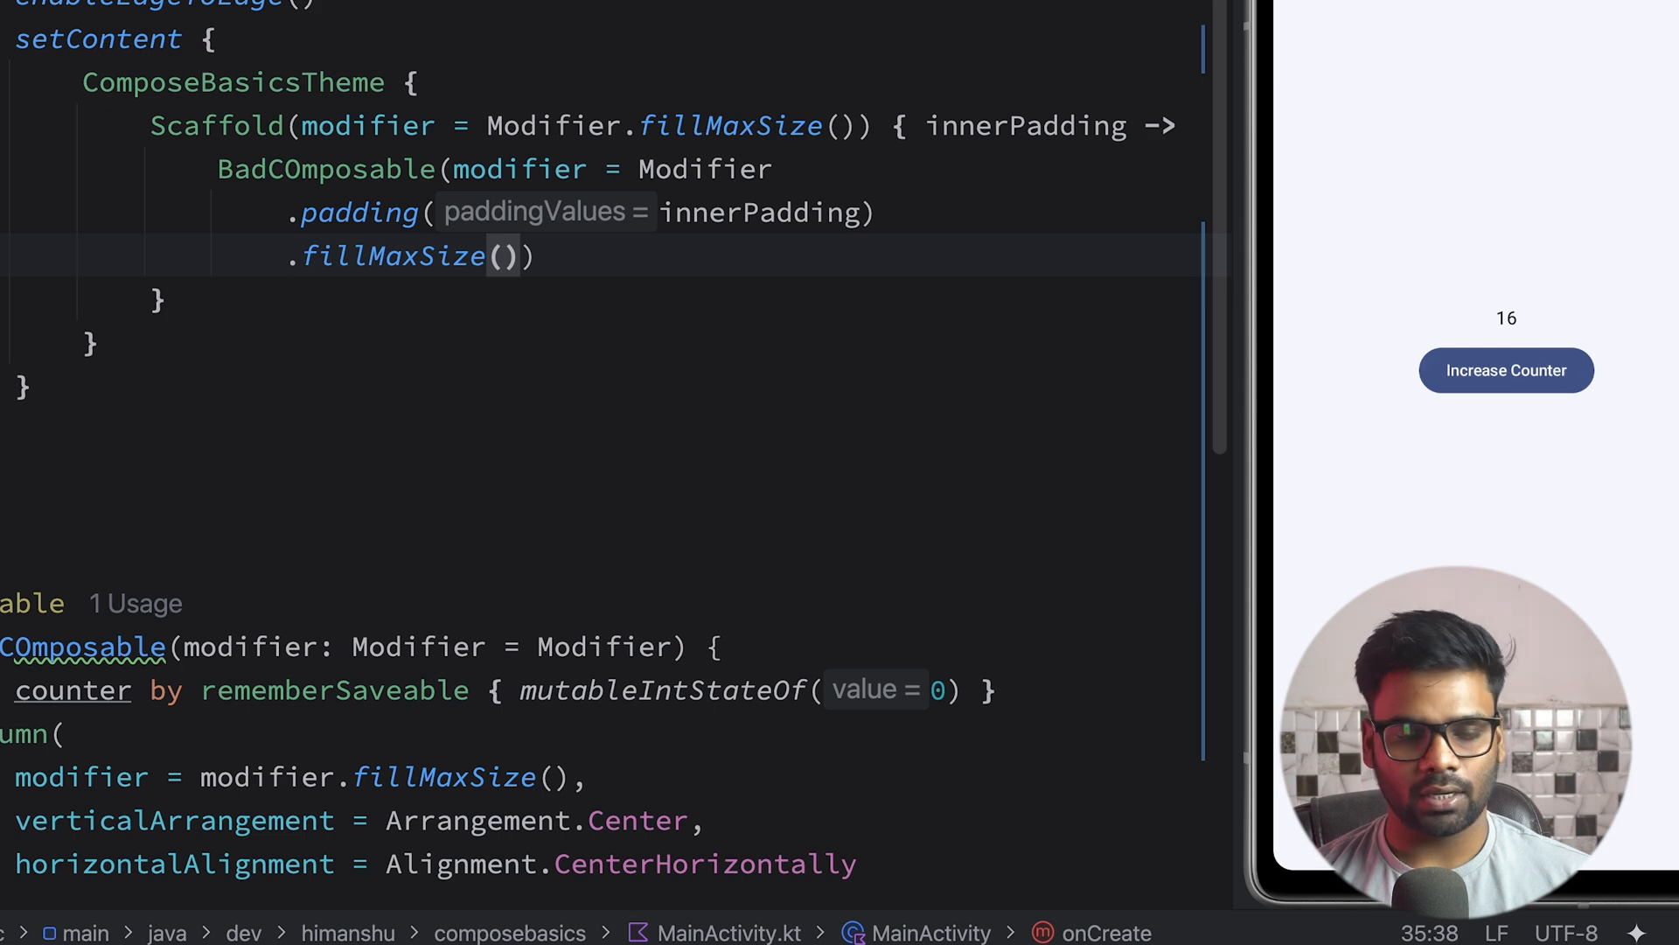
{"action": "scroll", "scroll_direction": "down", "scroll_amount": 3}
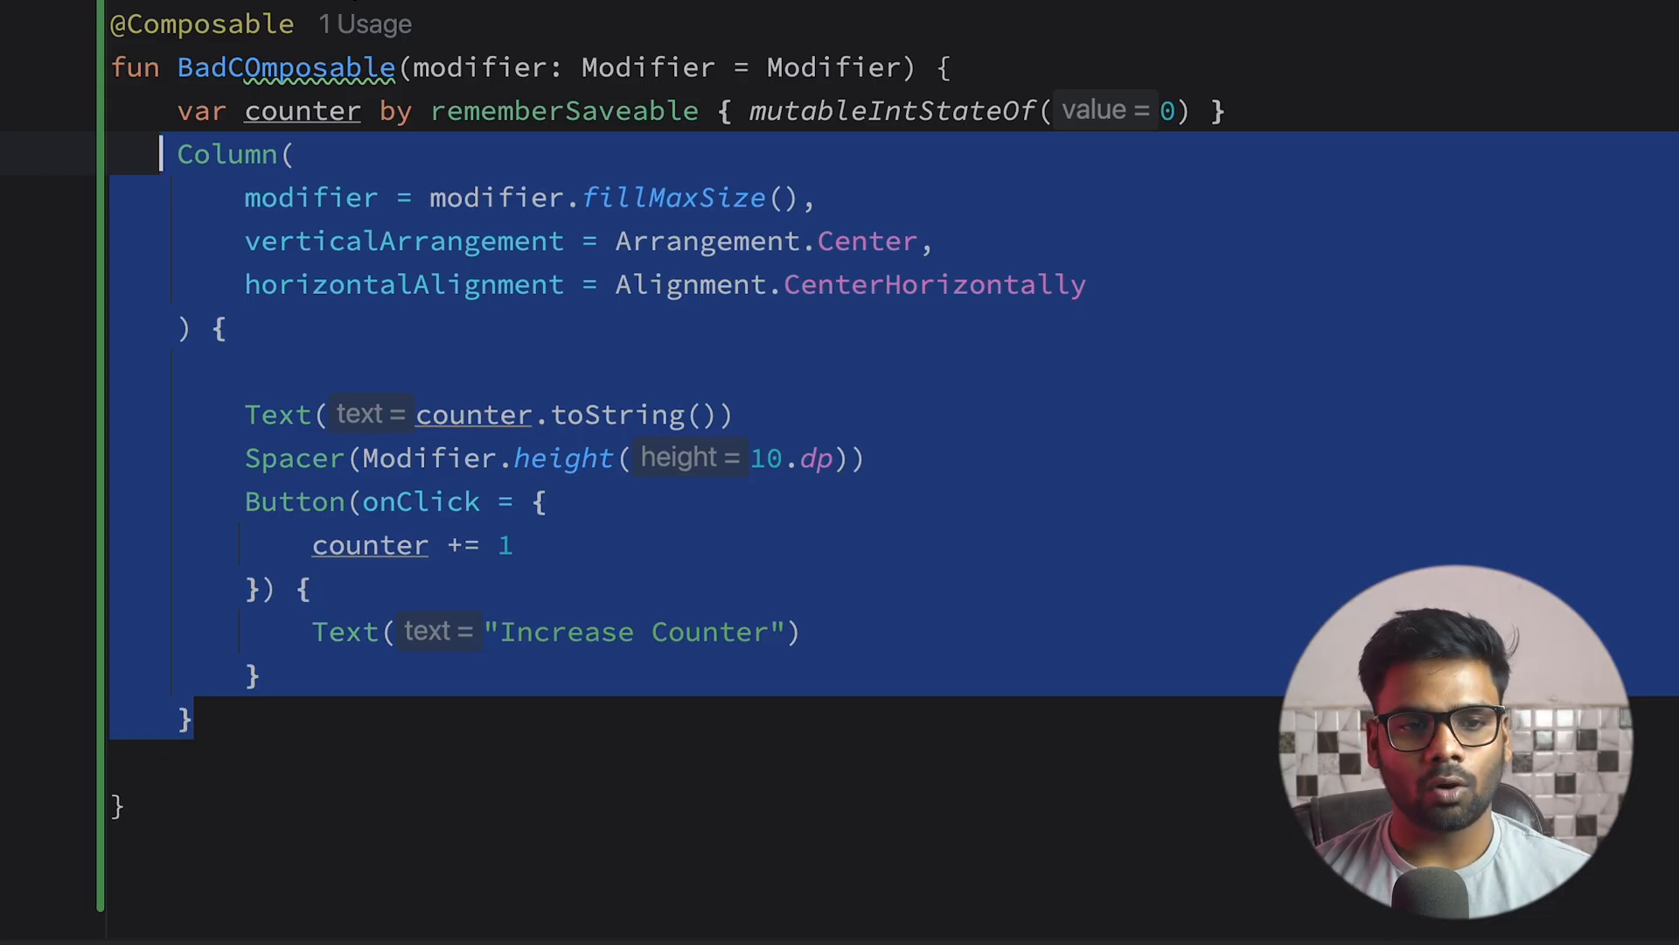
- Create a Counter(modifier: Modifier = Modifier) composable below holding the Column block
{"action": "double_click", "coordinate": [286, 67]}
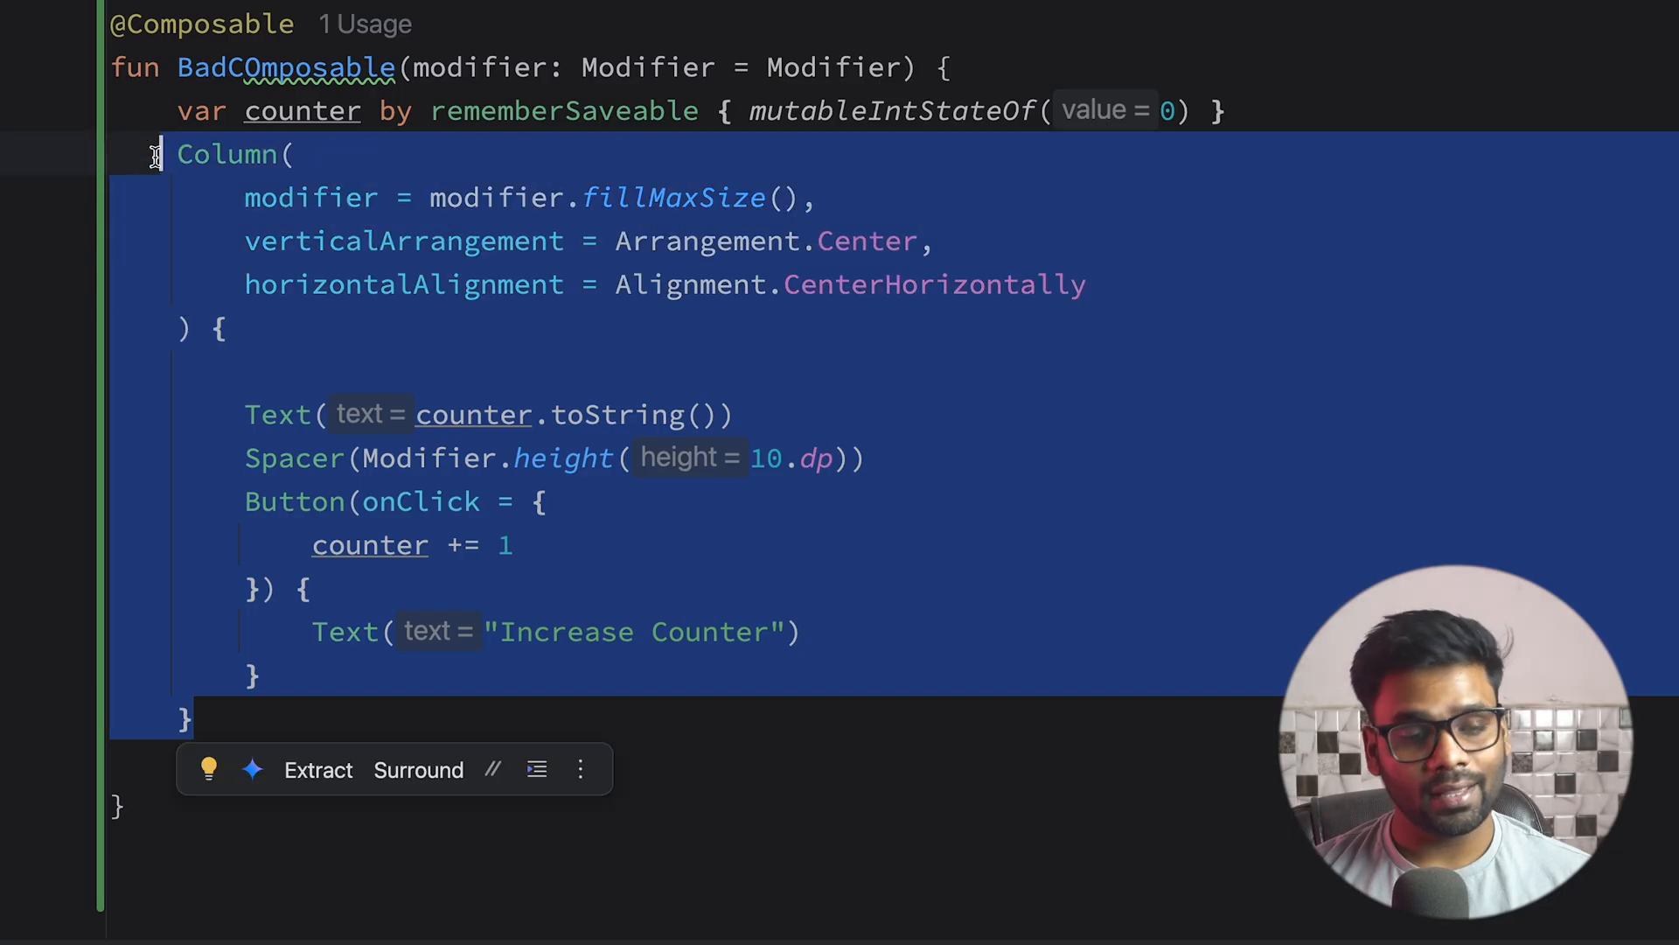
{"action": "left_click", "coordinate": [321, 110]}
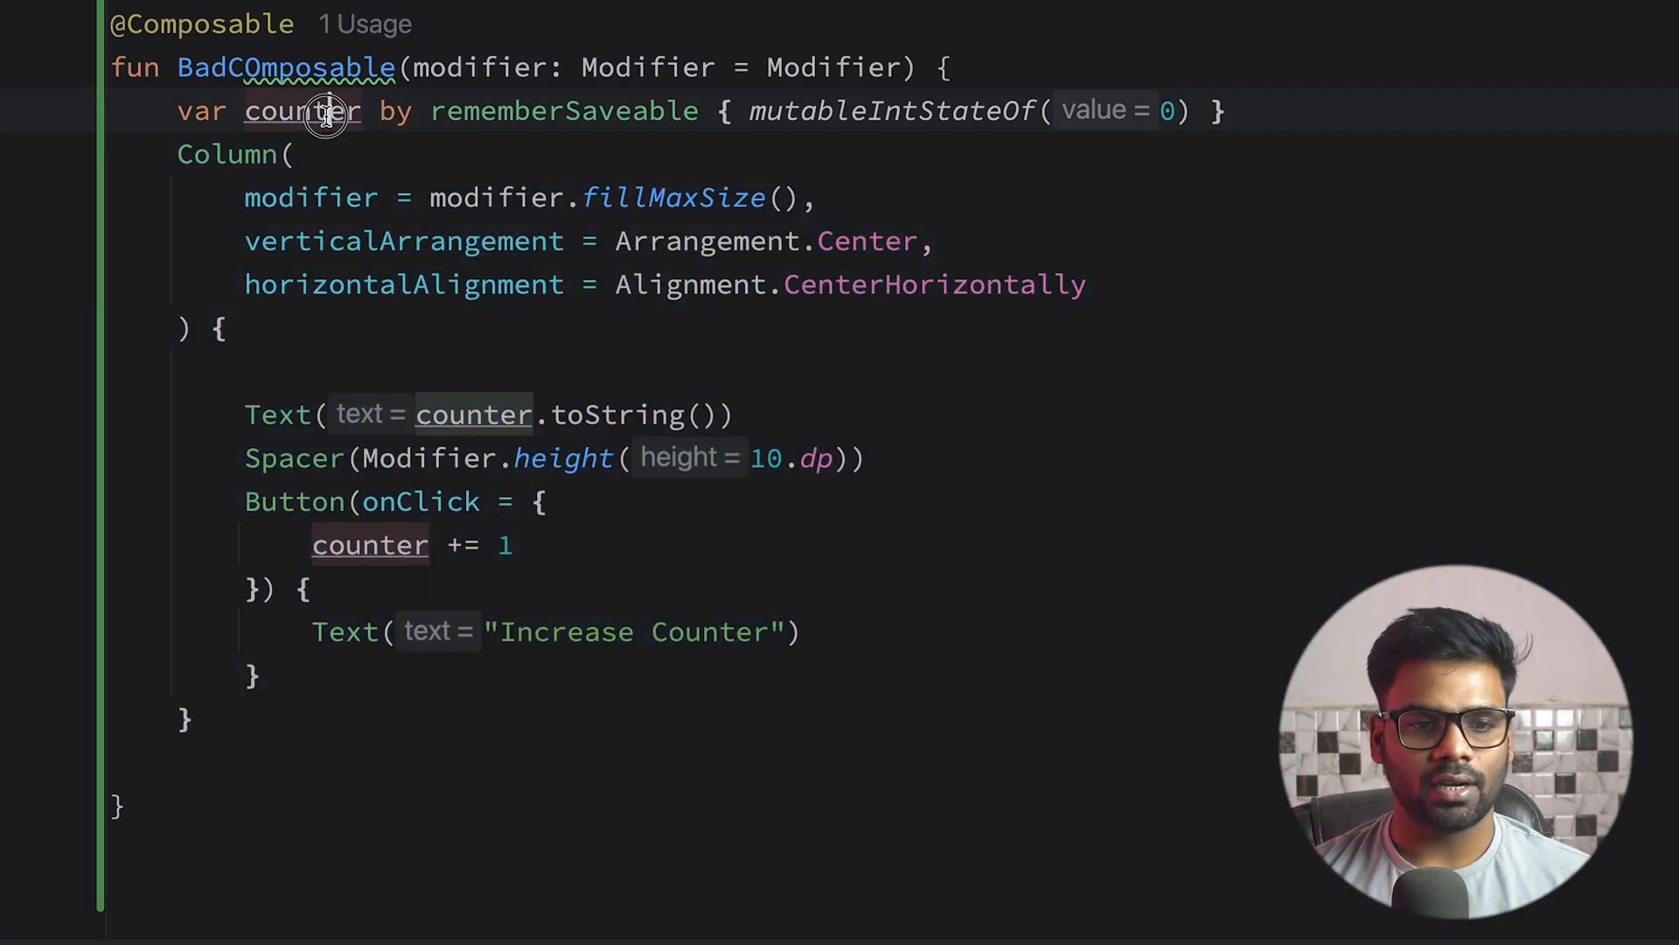
{"action": "left_click", "coordinate": [304, 111]}
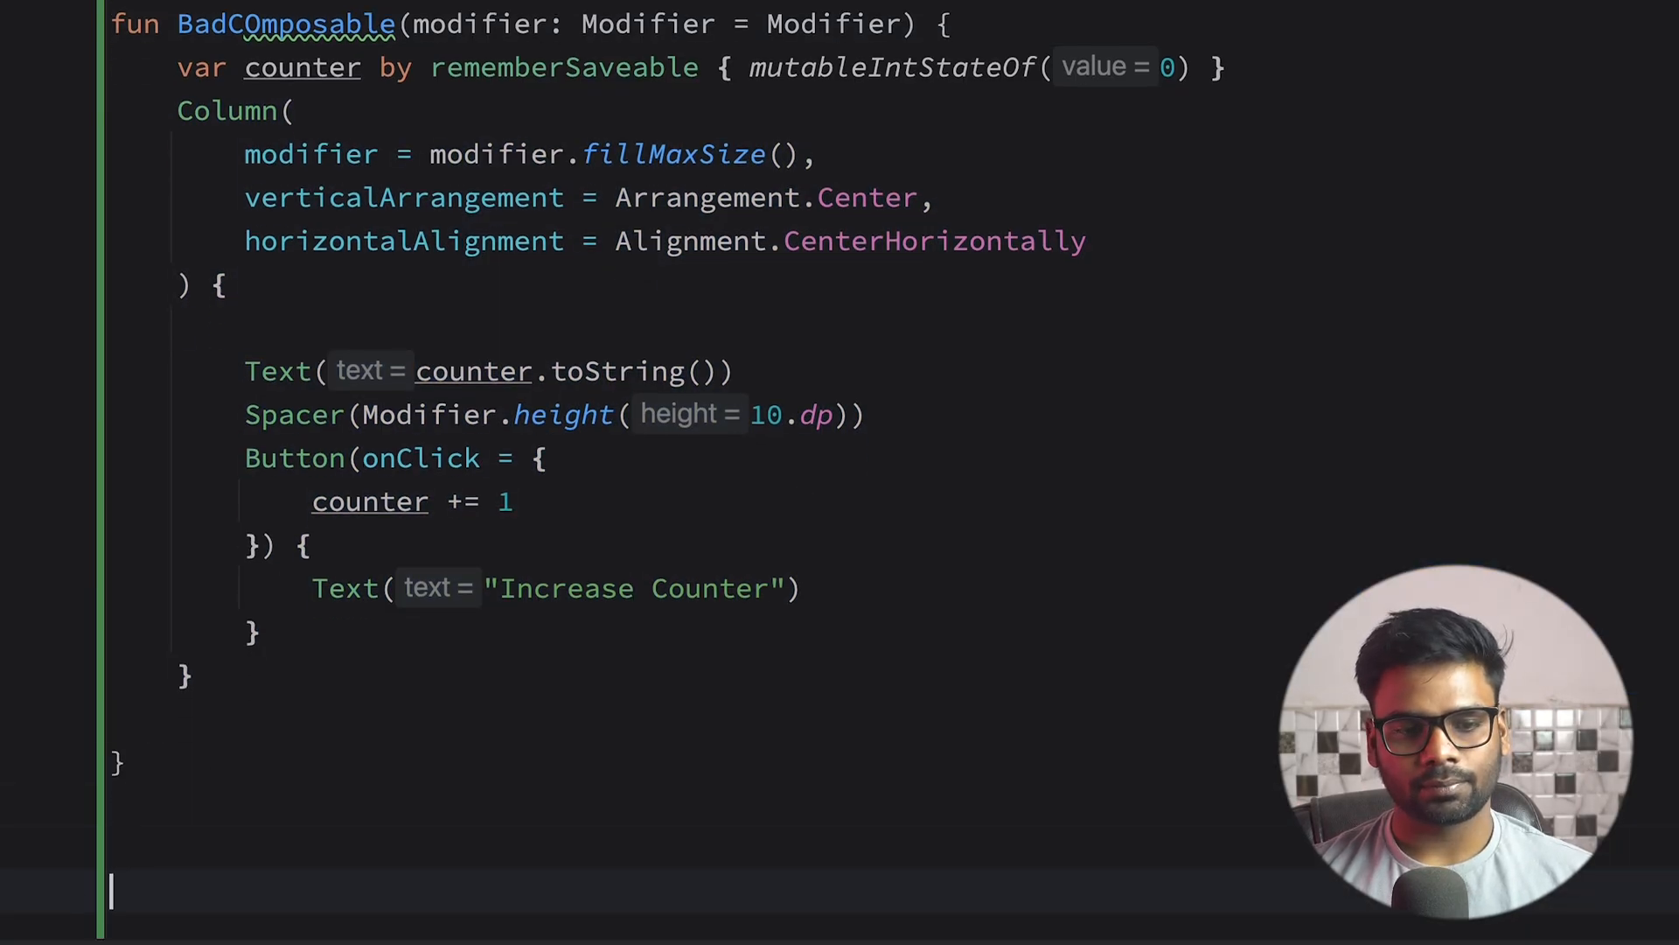
{"action": "type", "text": "Cou"}
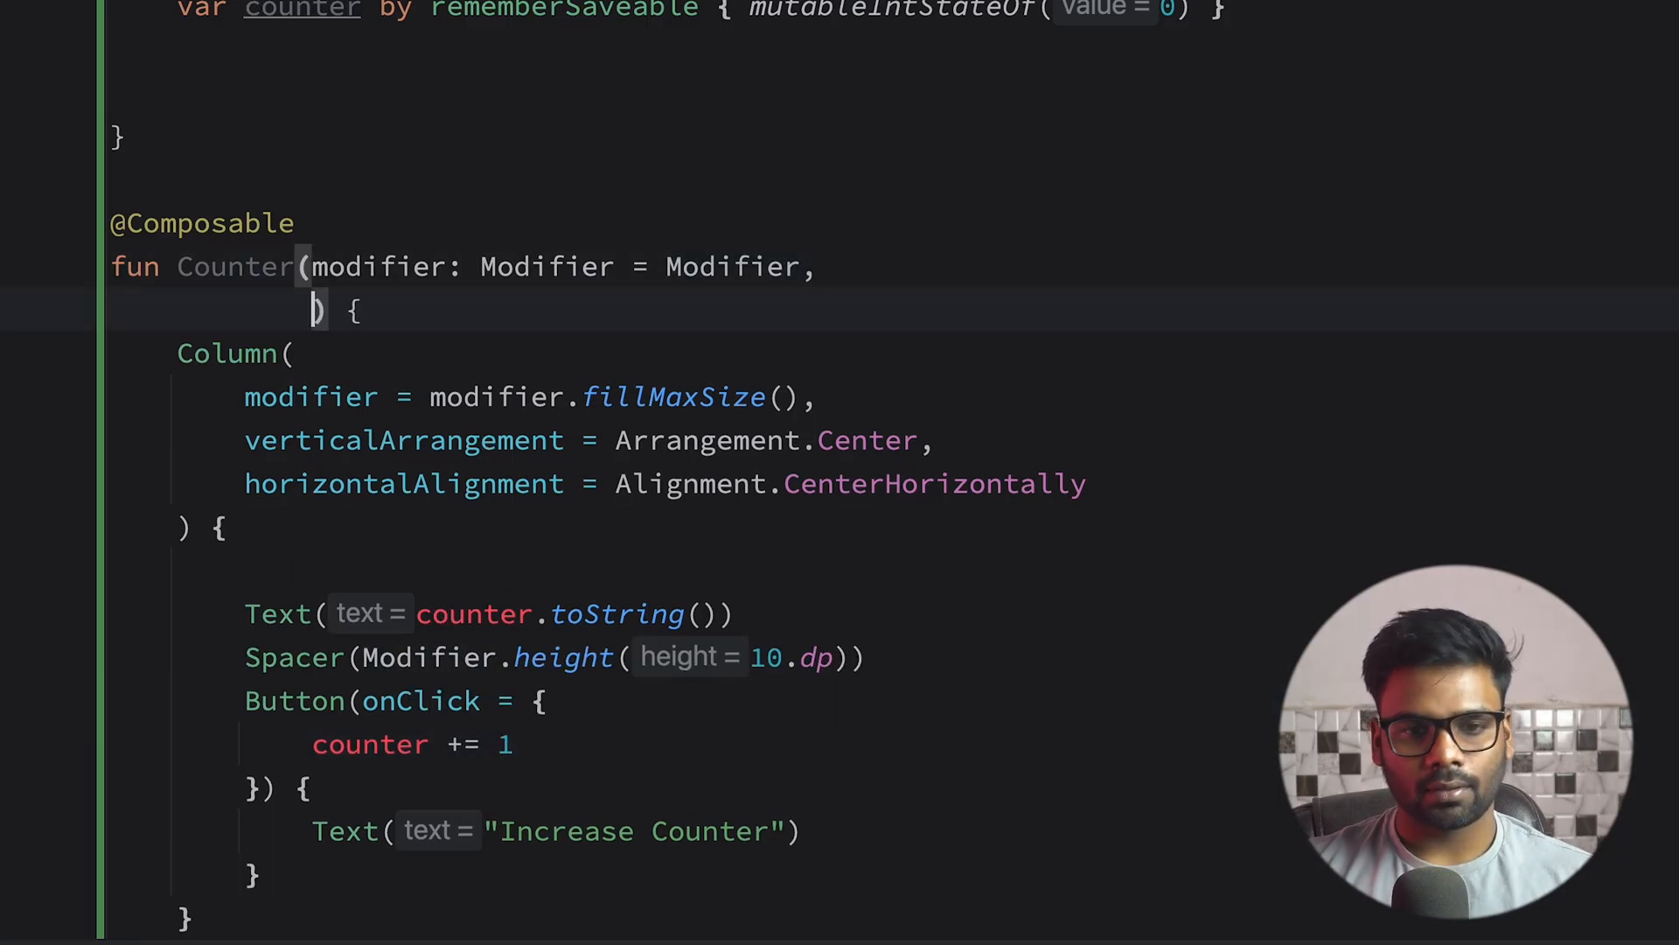
- Add counter: Int and onCounterChanged: () -> Unit parameters to Counter
{"action": "type", "text": "counter:"}
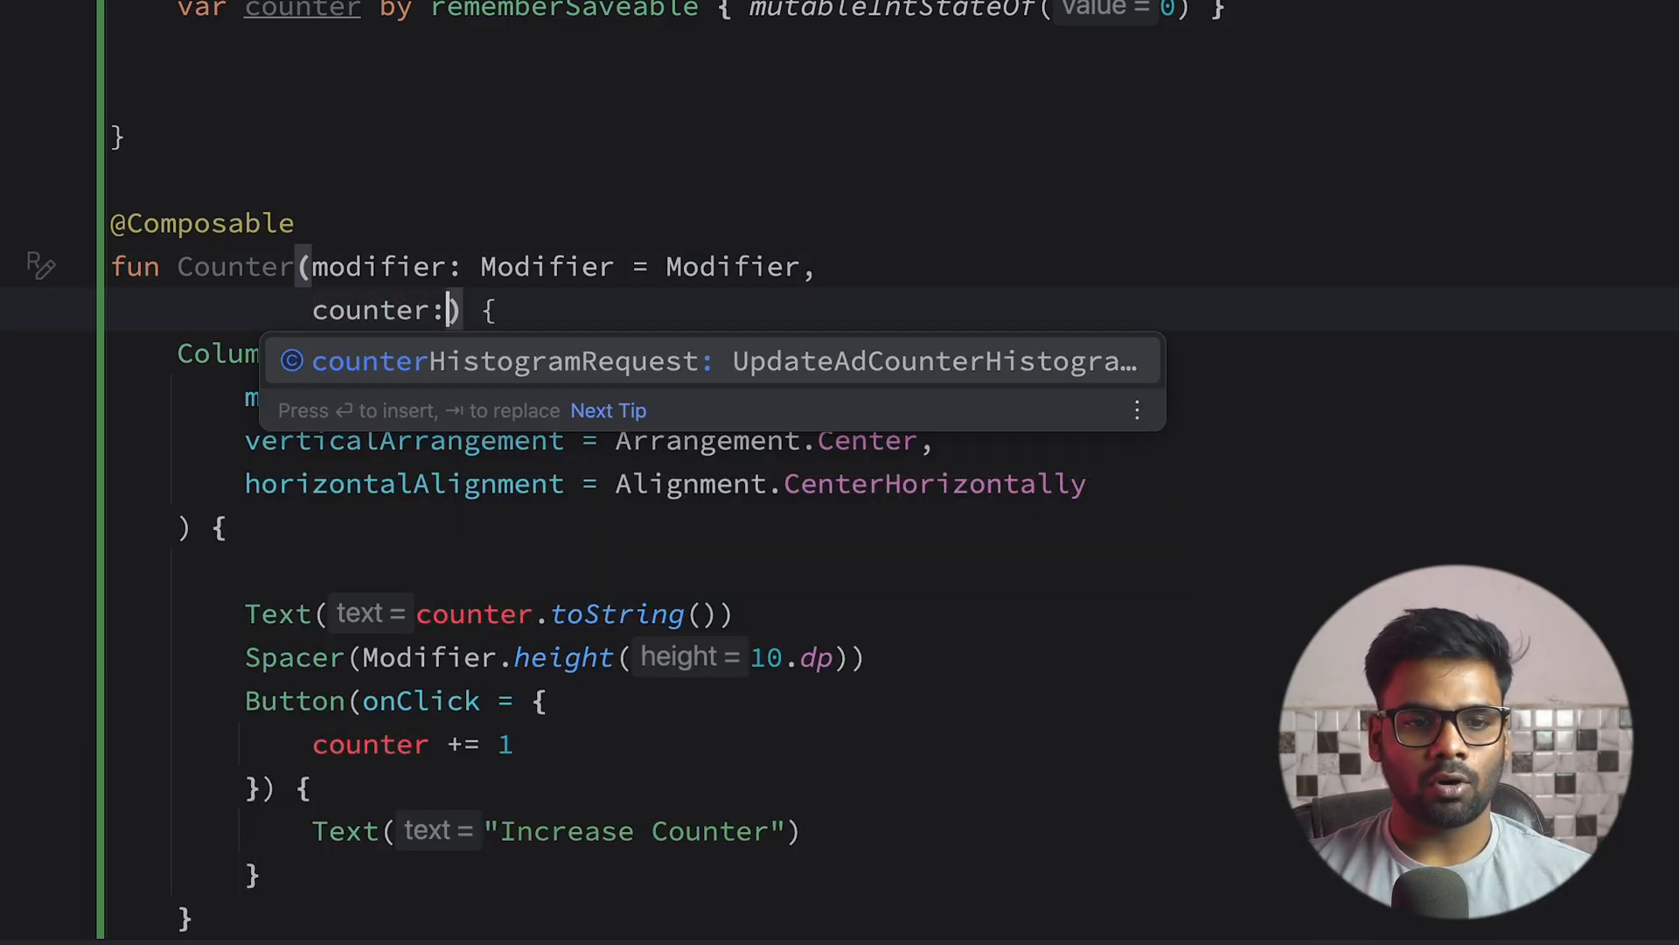
{"action": "type", "text": "Int,"}
{"action": "type", "text": "onCounterChanged: (Int) -> Unit"}
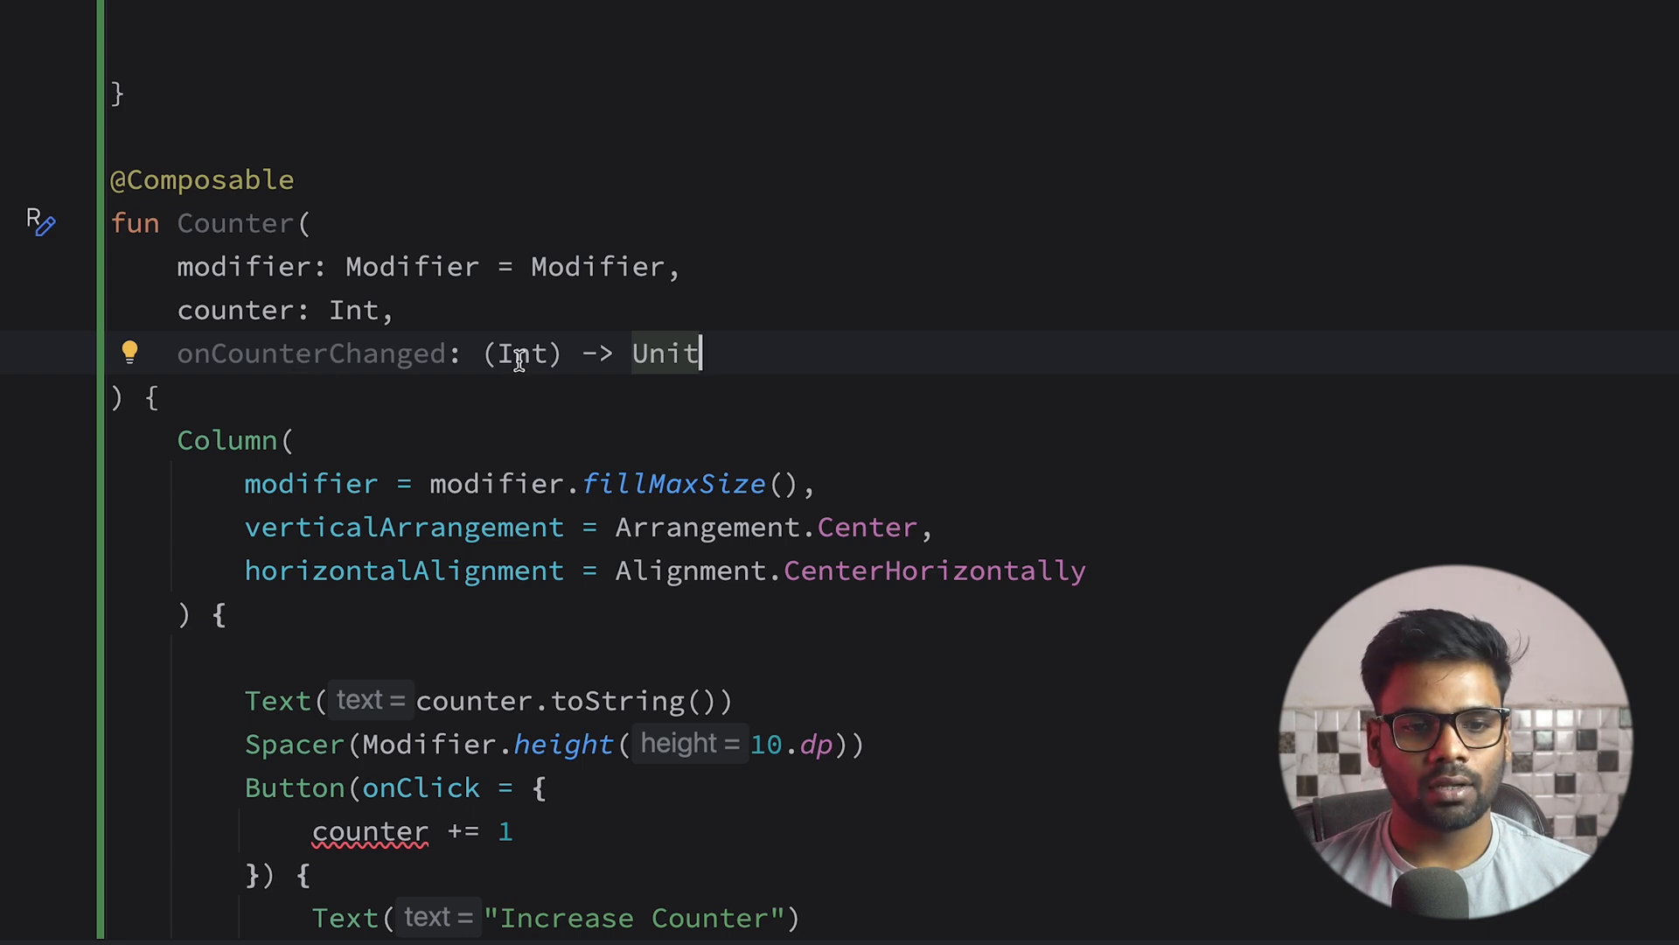
{"action": "double_click", "coordinate": [664, 353]}
{"action": "type", "text": "onCounterChanged) "}
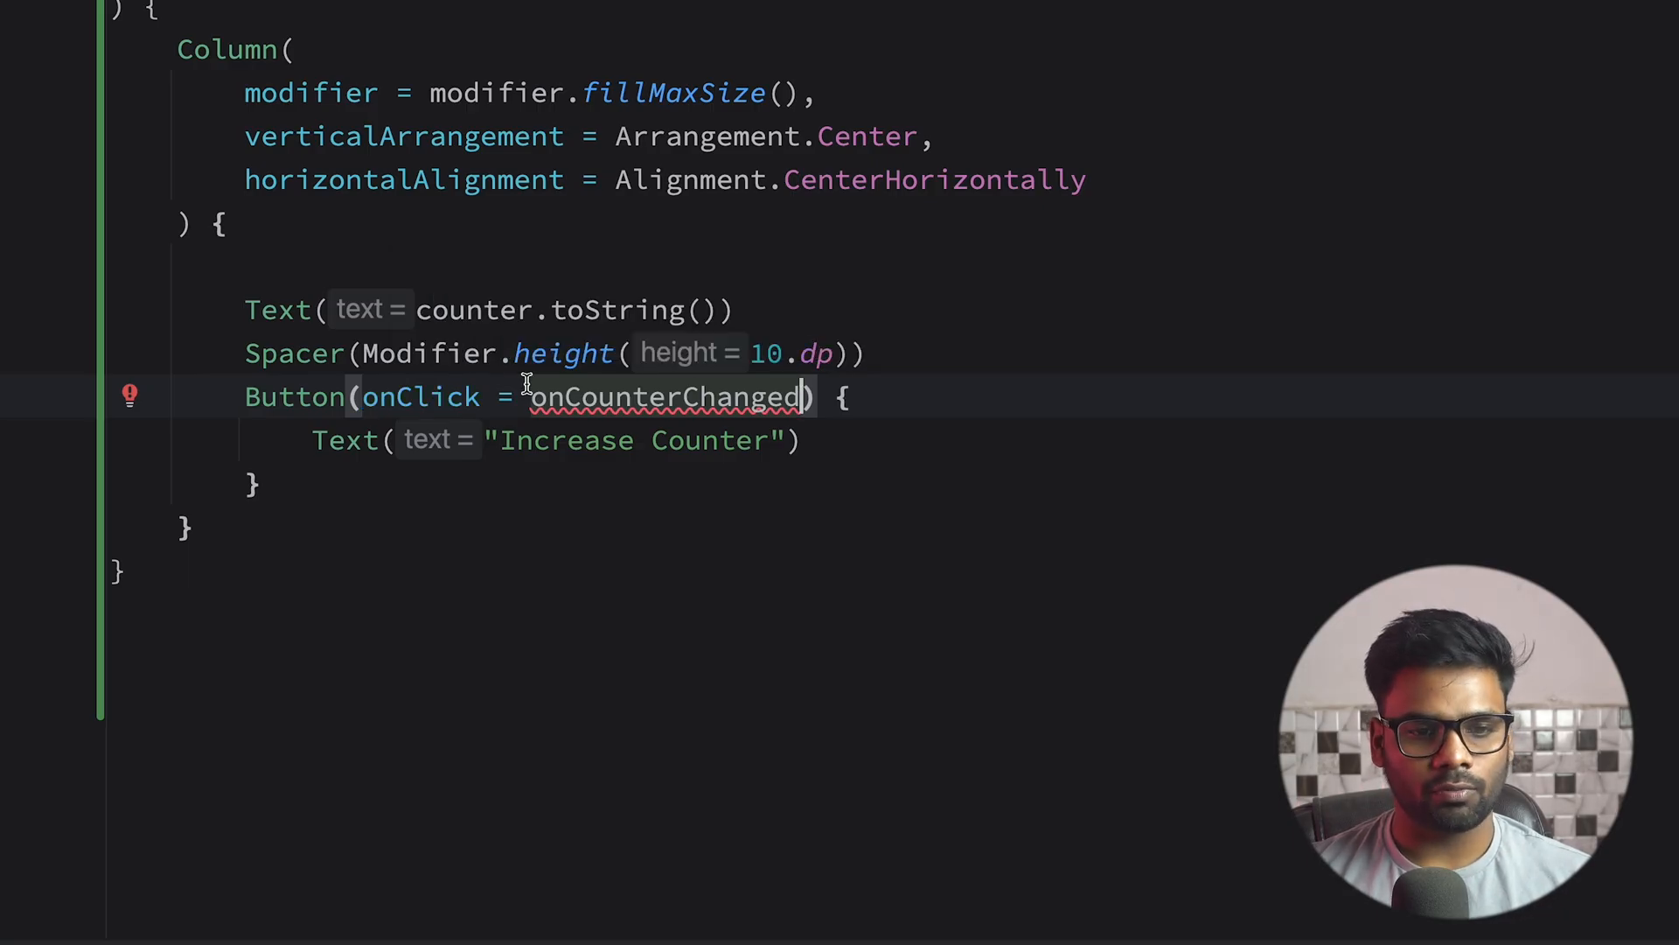
- Make the button's onClick call onCounterChanged.invoke() and start calling Counter in BadCOmposable
{"action": "double_click", "coordinate": [664, 397]}
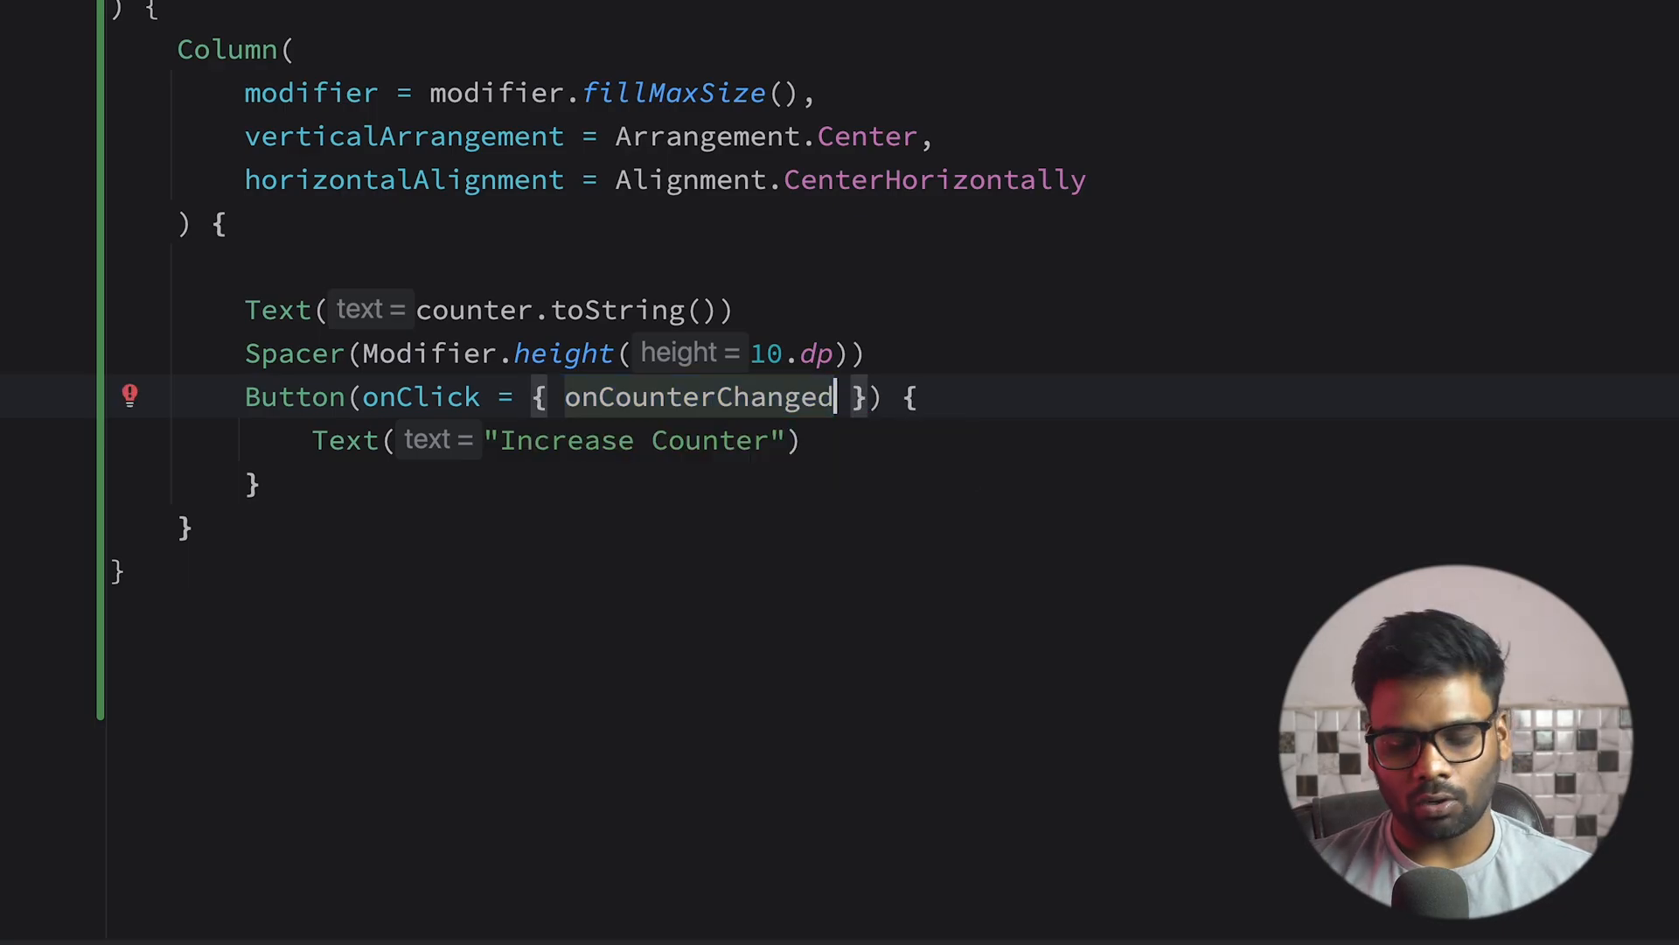
{"action": "type", "text": ".invoke("}
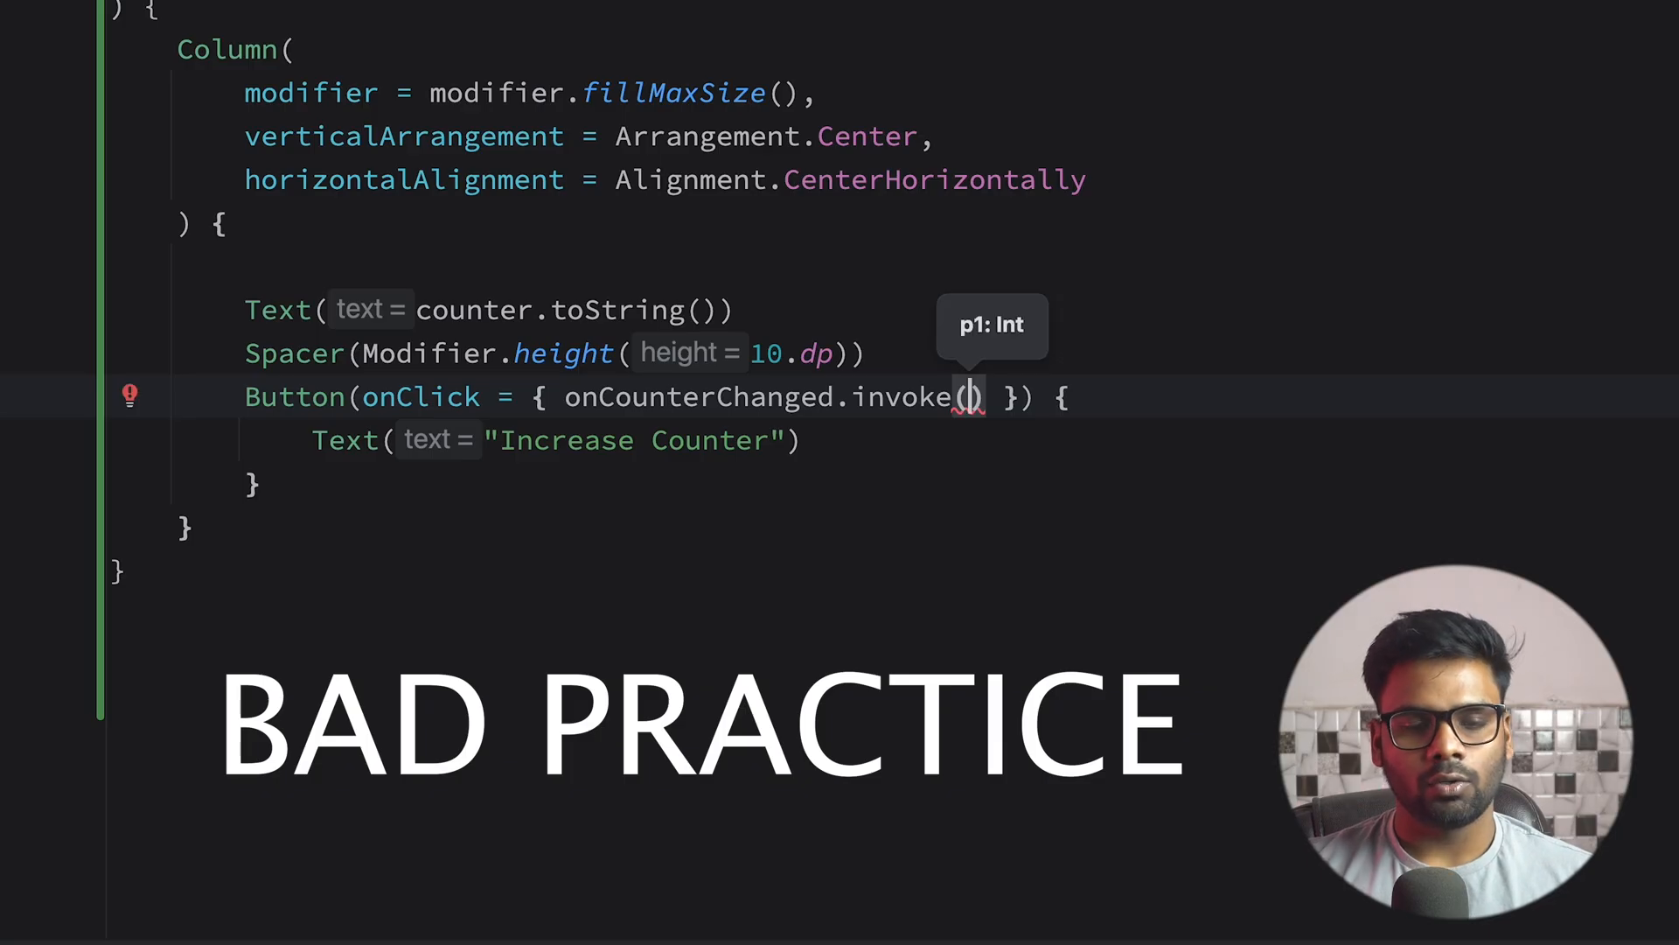
{"action": "type", "text": "counter."}
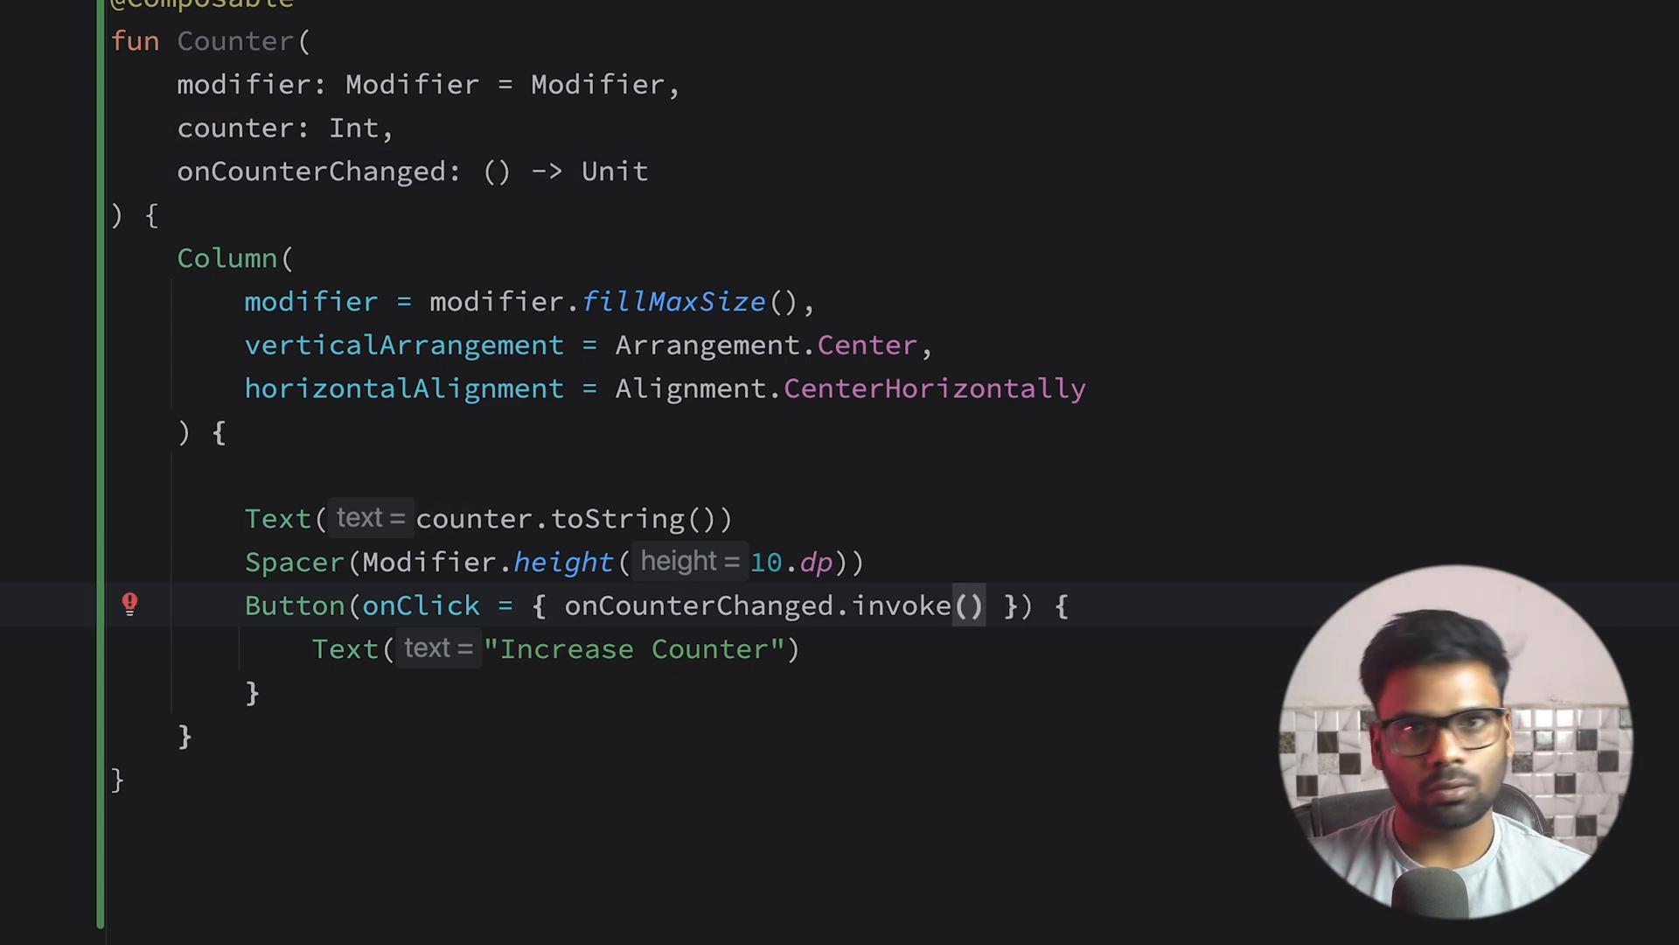
{"action": "type", "text": "C"}
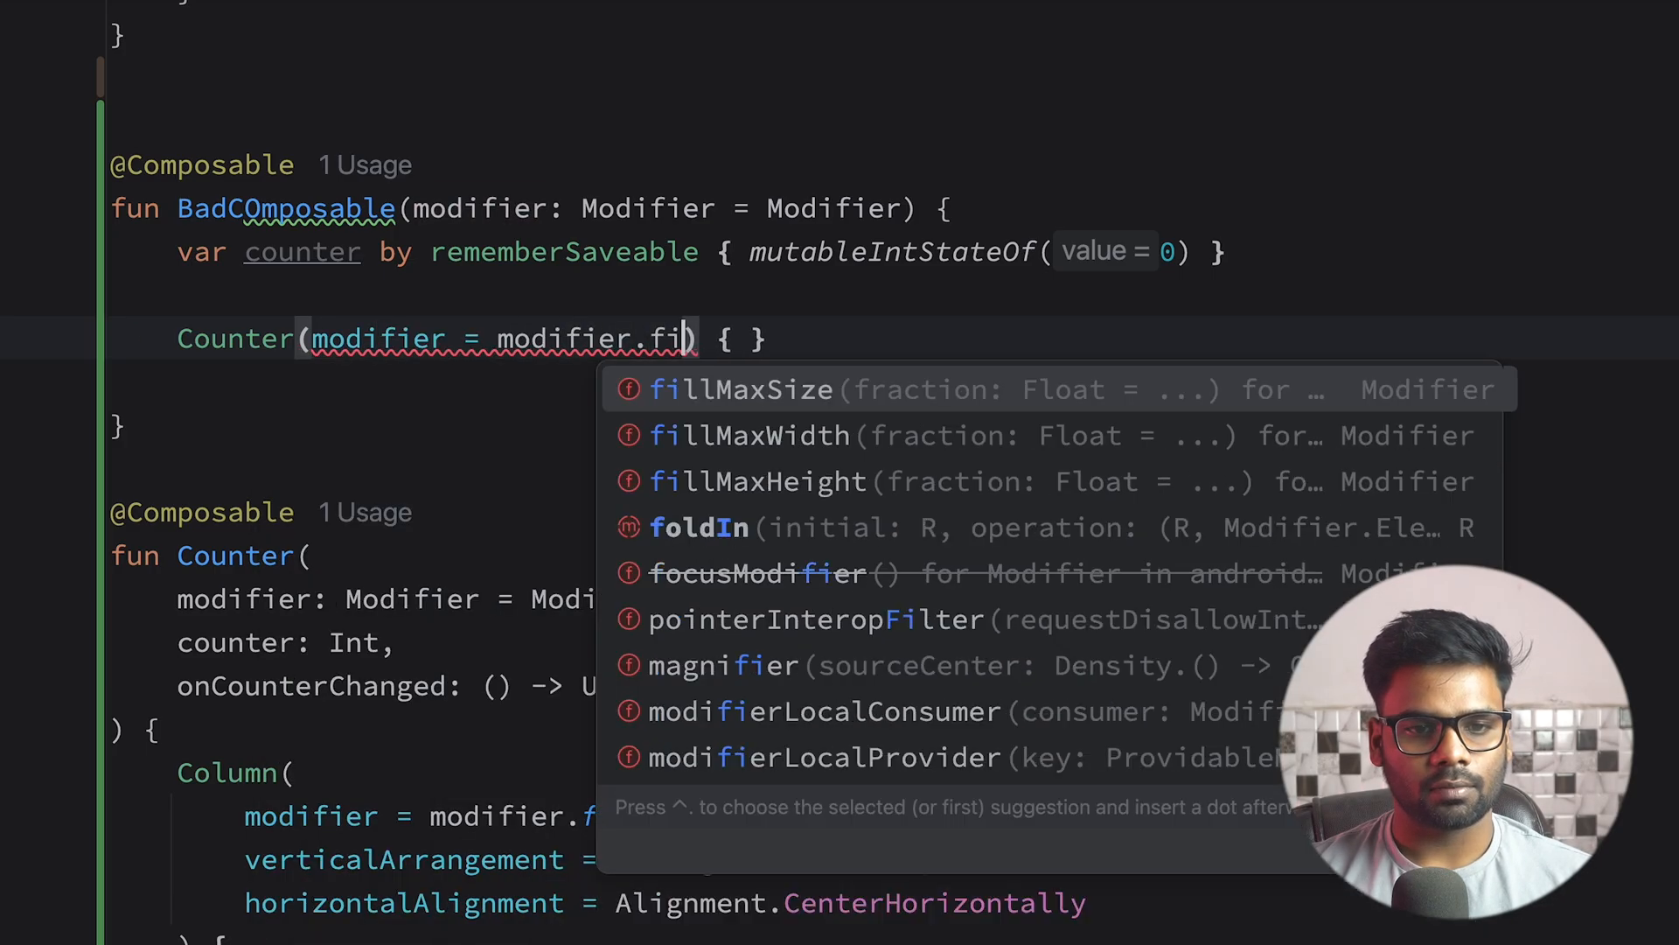
- Call Counter(modifier = modifier.fillMaxSize(), counter = counter, onCounterChanged = { counter++ })
{"action": "left_click", "coordinate": [743, 389]}
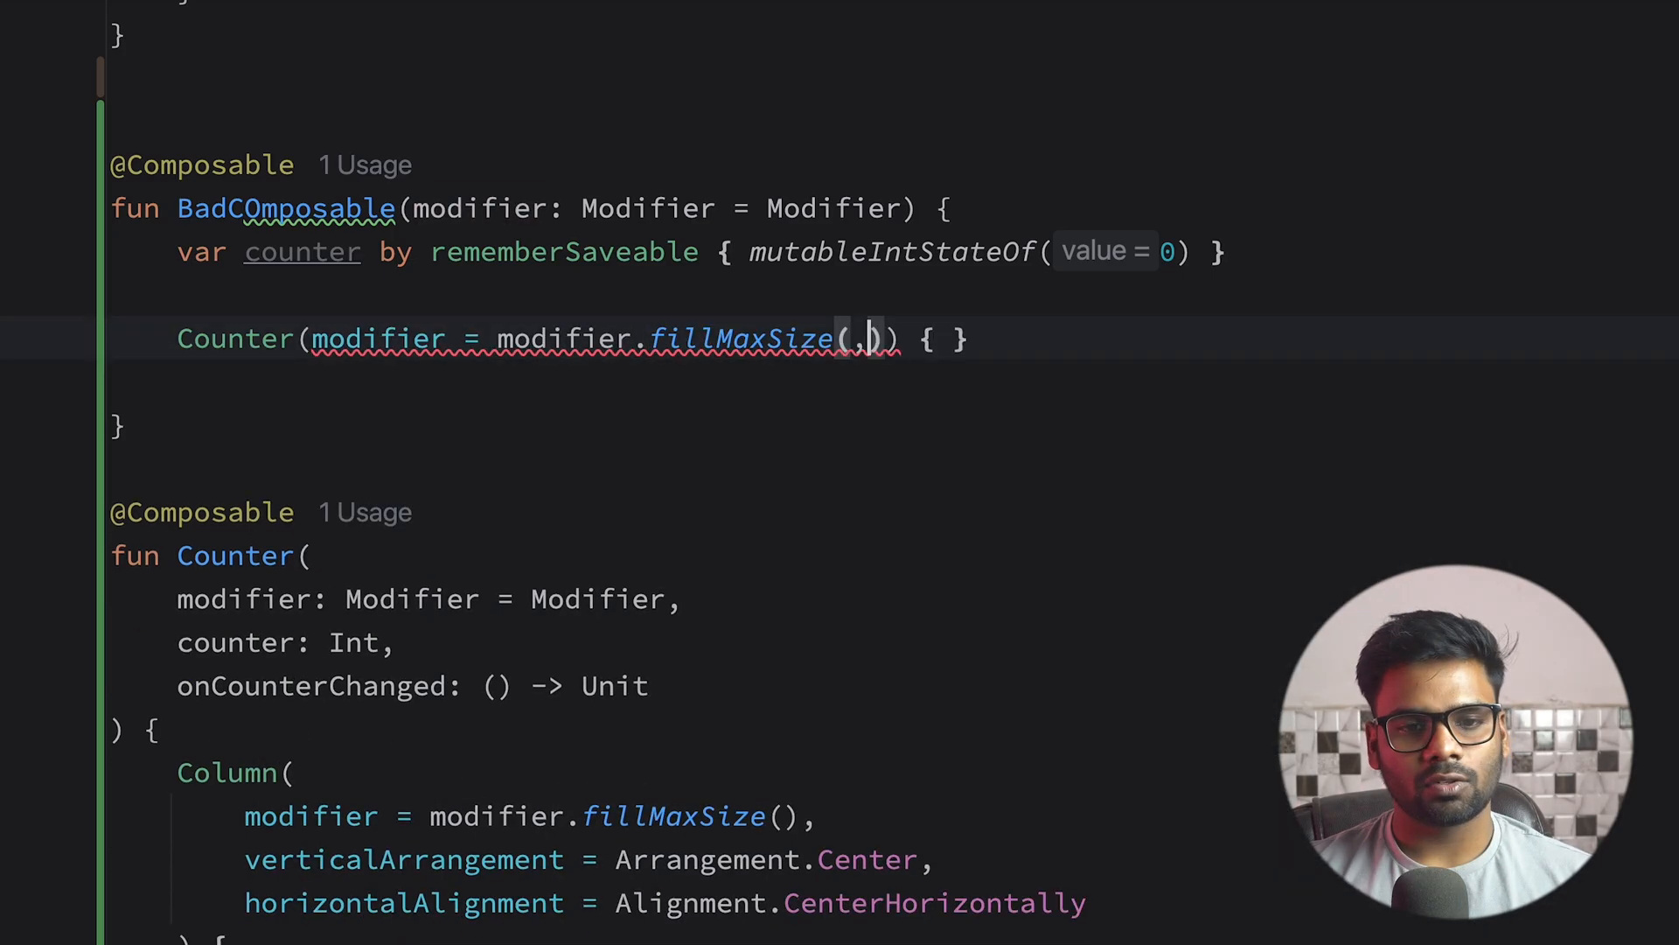
{"action": "type", "text": "counter = counter,) {"}
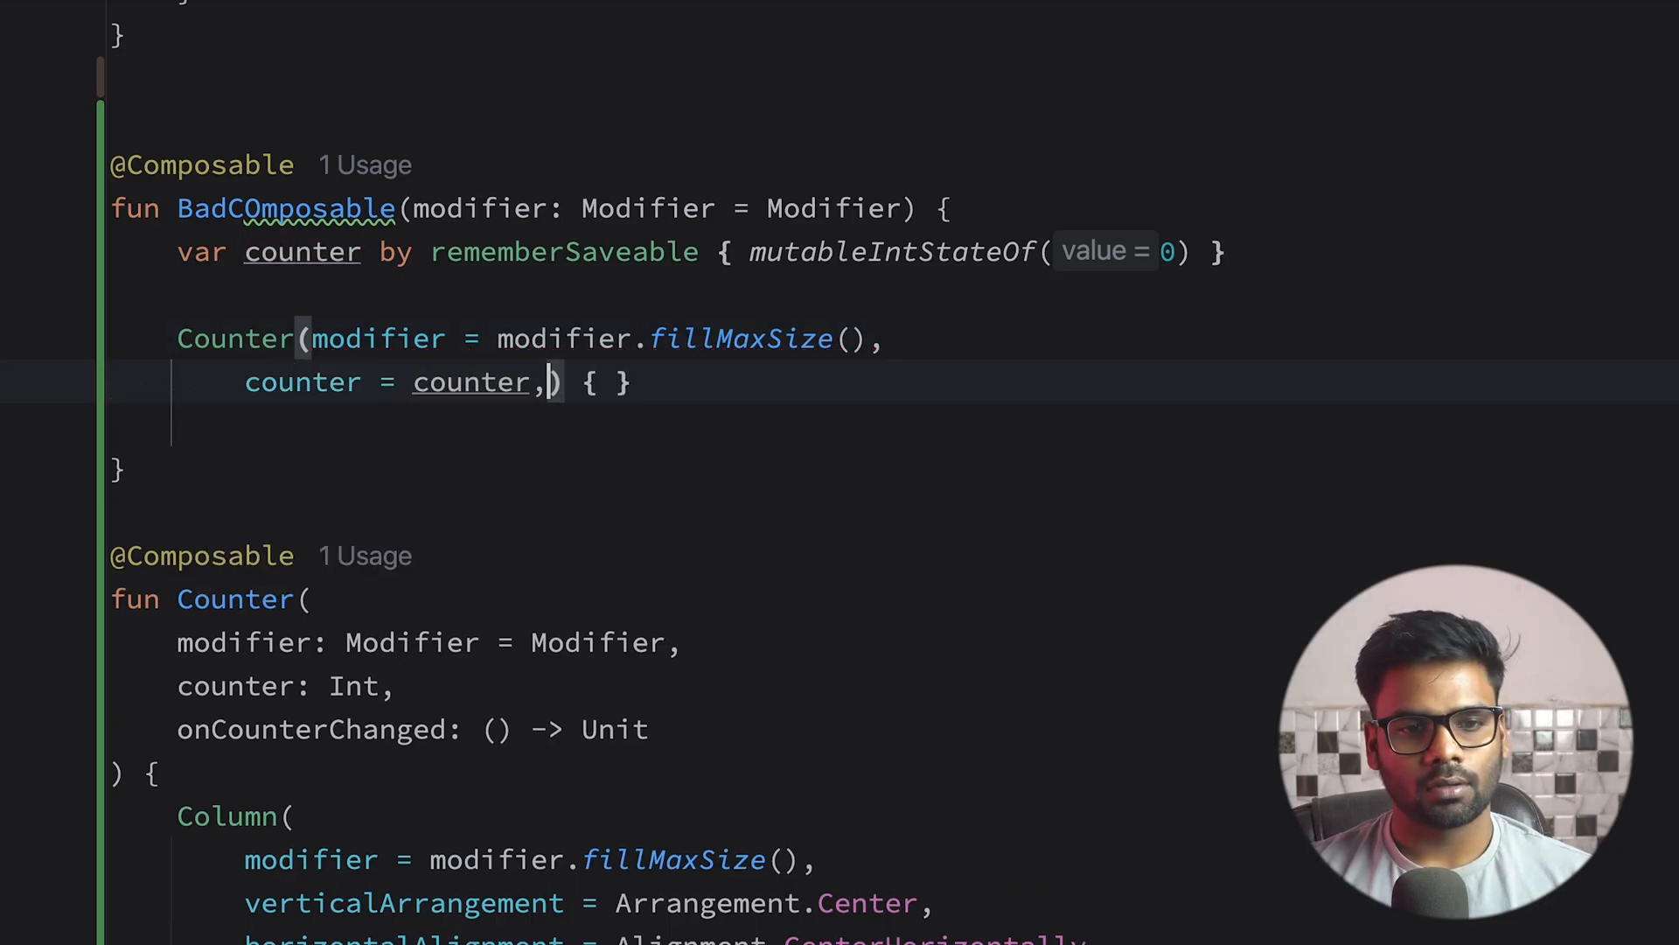
{"action": "type", "text": "onCounterChanged = { counter++ }"}
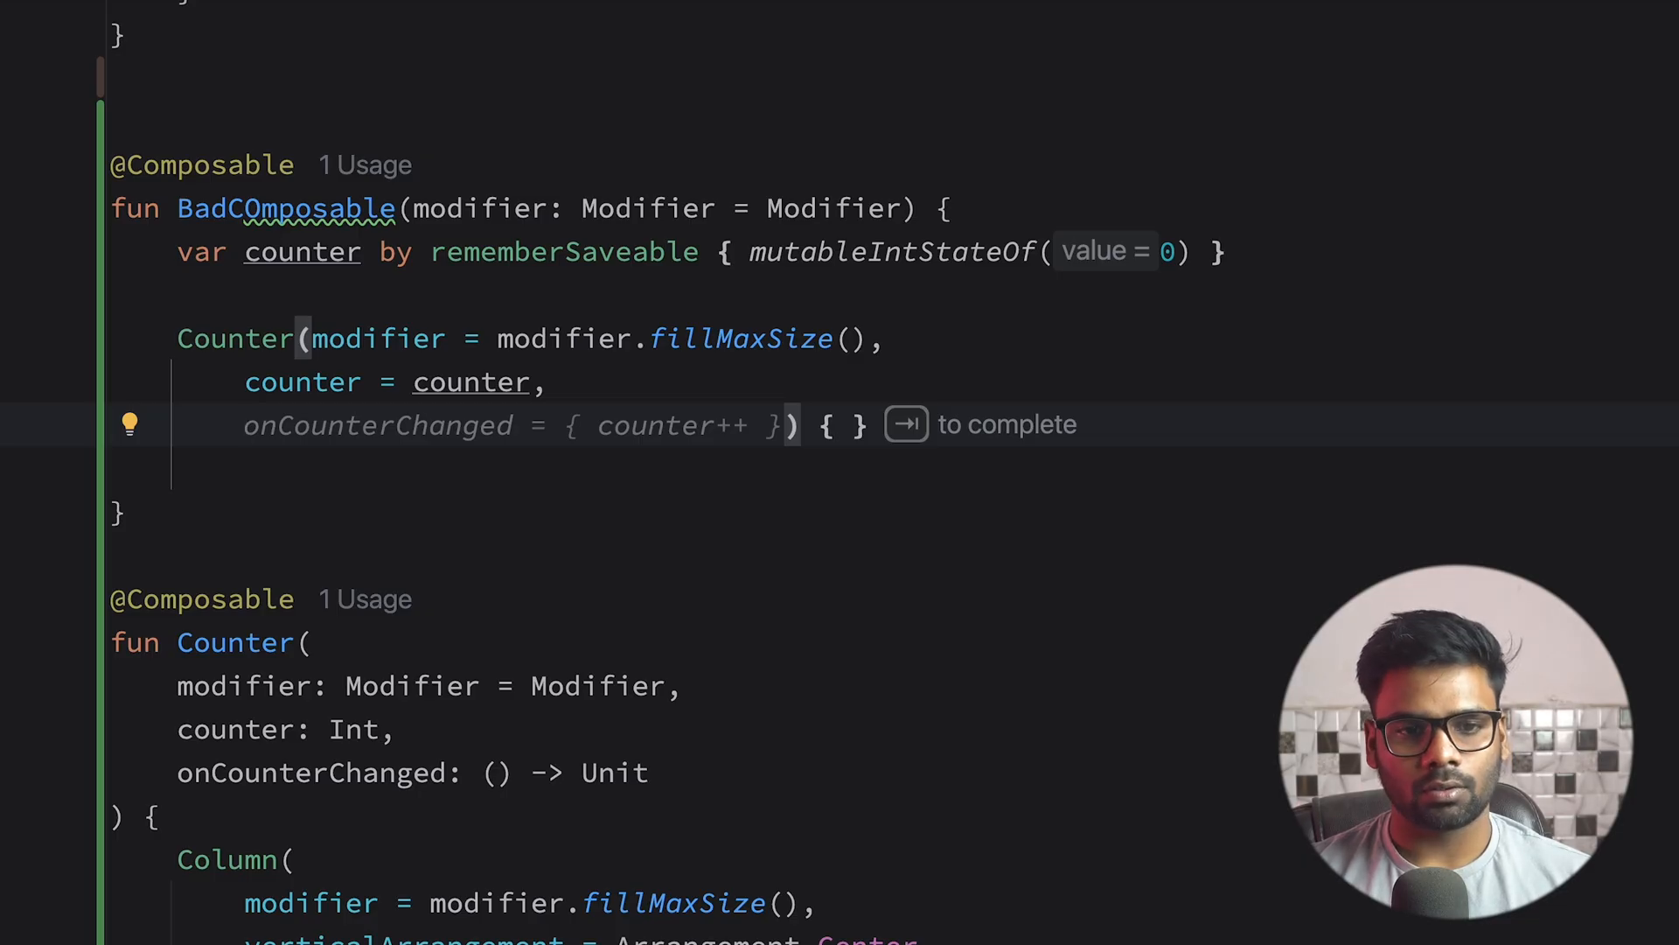
{"action": "key", "text": "Tab"}
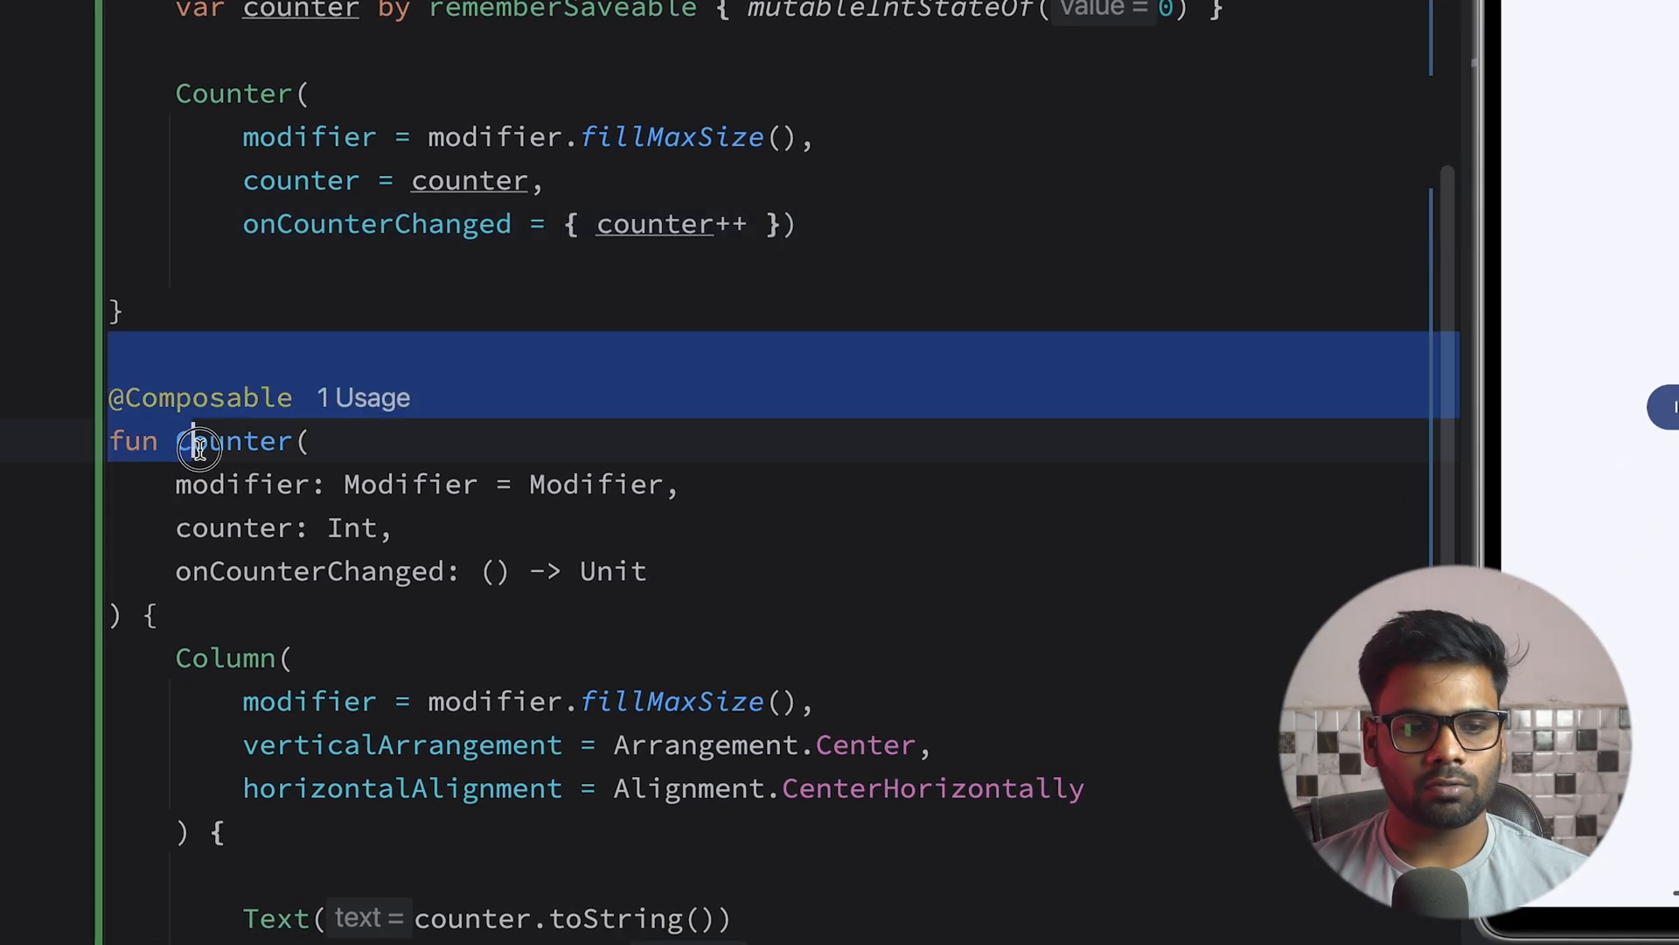
{"action": "scroll", "scroll_direction": "down", "scroll_amount": 3}
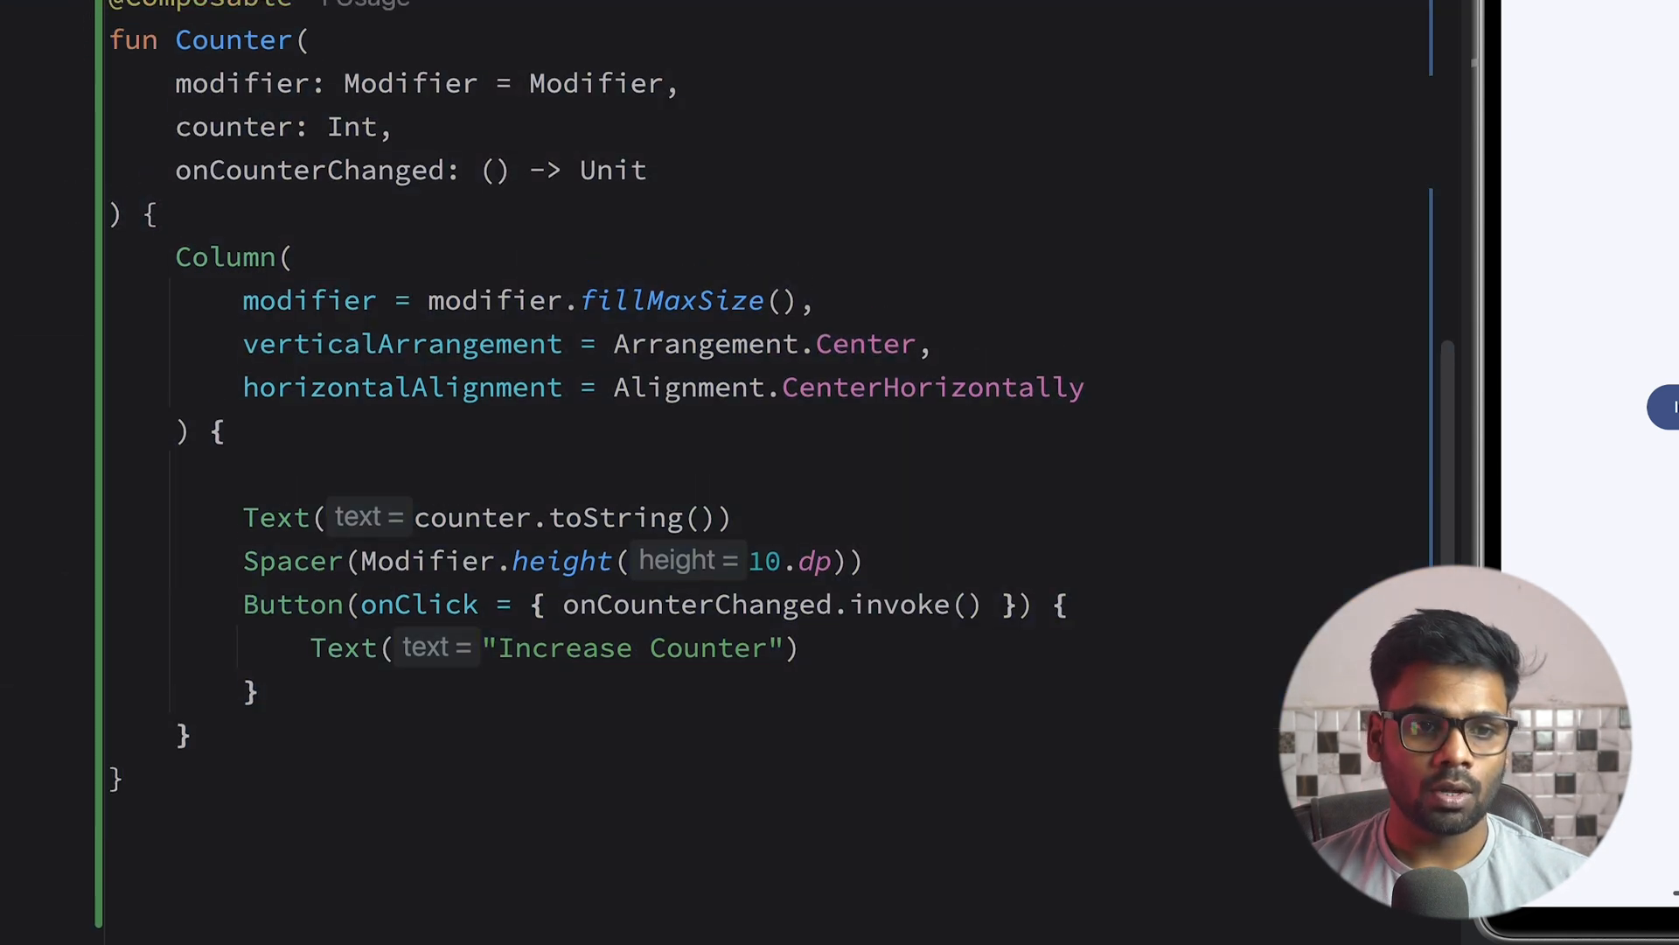
{"action": "double_click", "coordinate": [233, 38]}
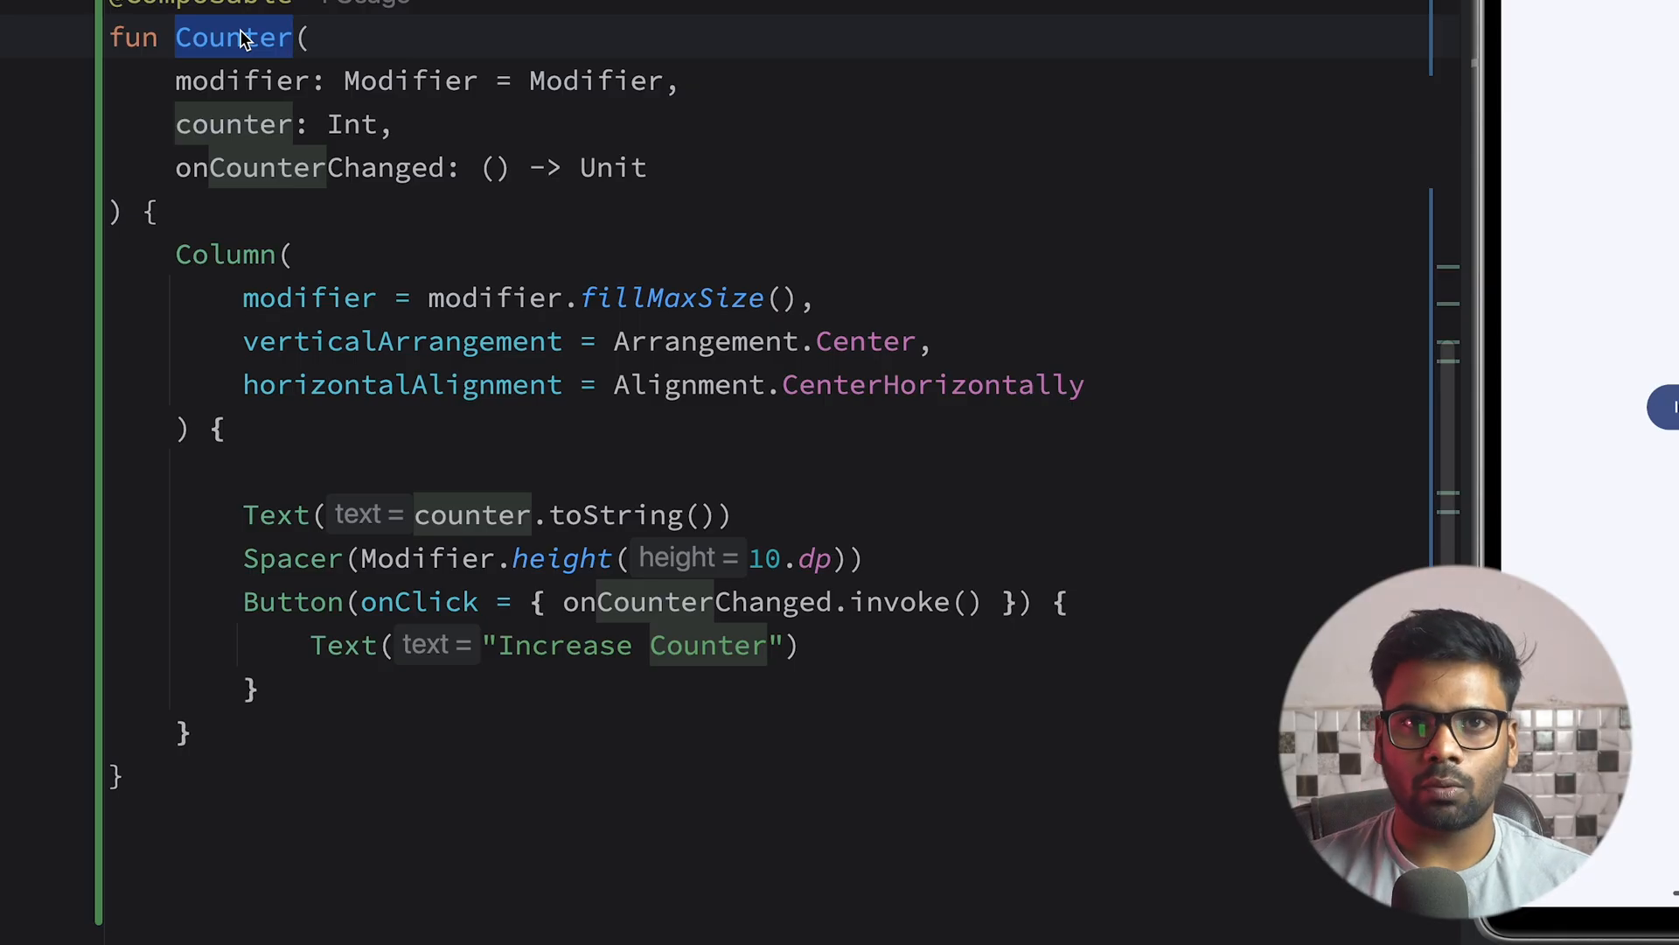